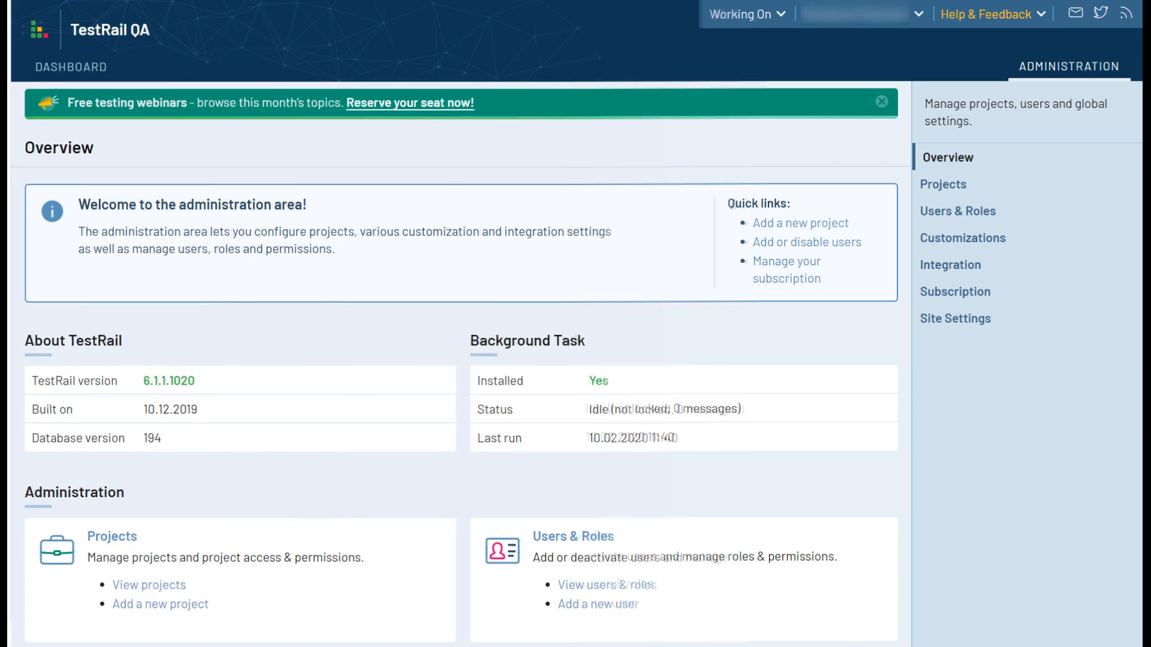
Go to Users & Roles, view the Roles list, then return to the Users list
{"action": "scroll", "scroll_direction": "down", "scroll_amount": 3}
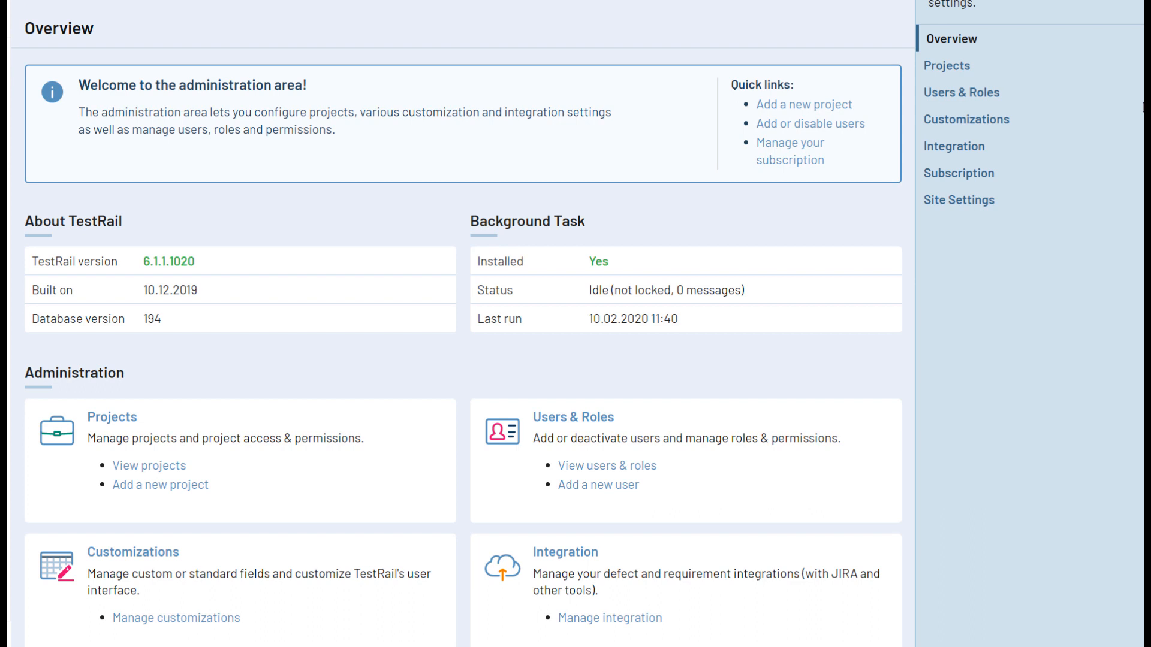
{"action": "scroll", "scroll_direction": "down", "scroll_amount": 3}
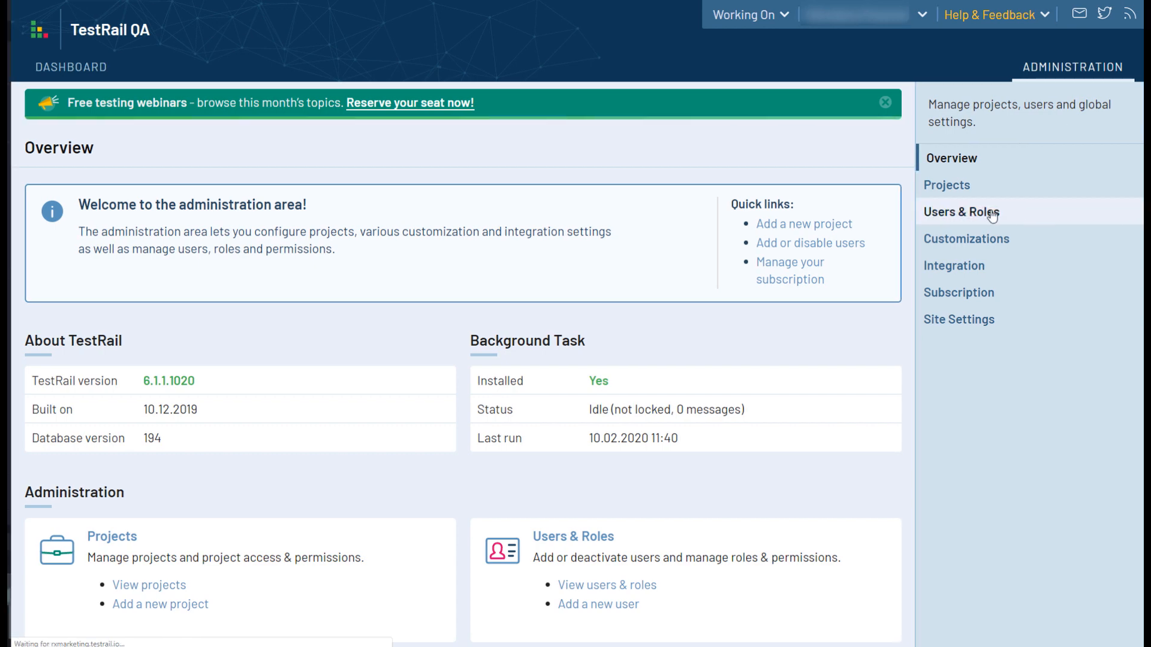
{"action": "left_click", "coordinate": [960, 211]}
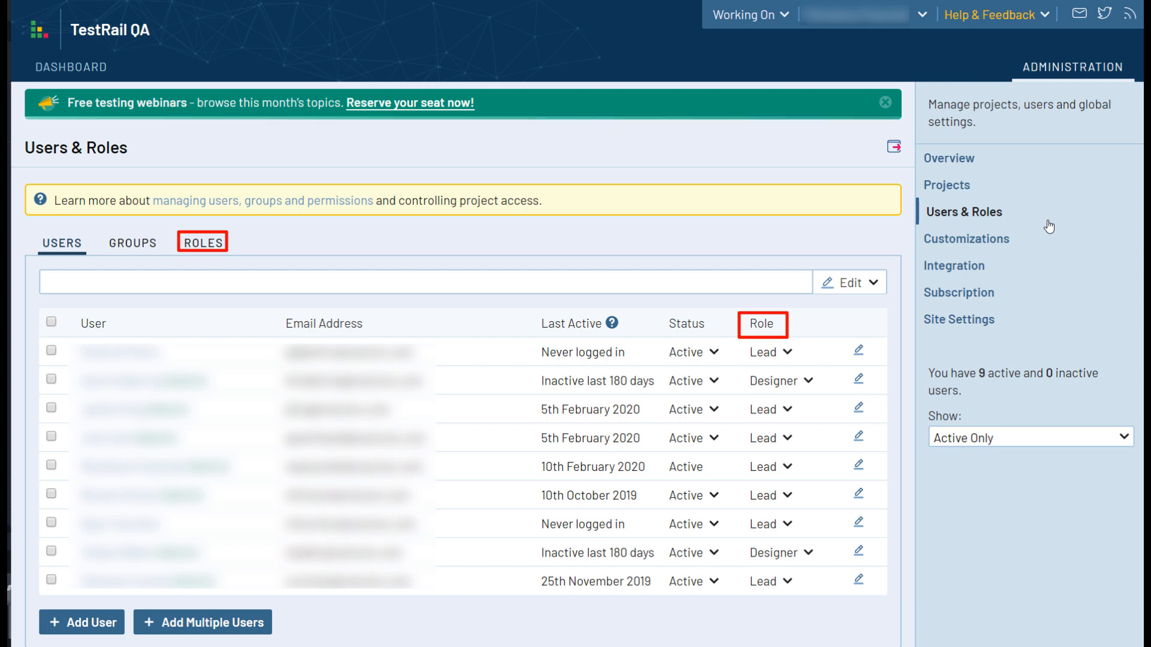
{"action": "left_click", "coordinate": [203, 241]}
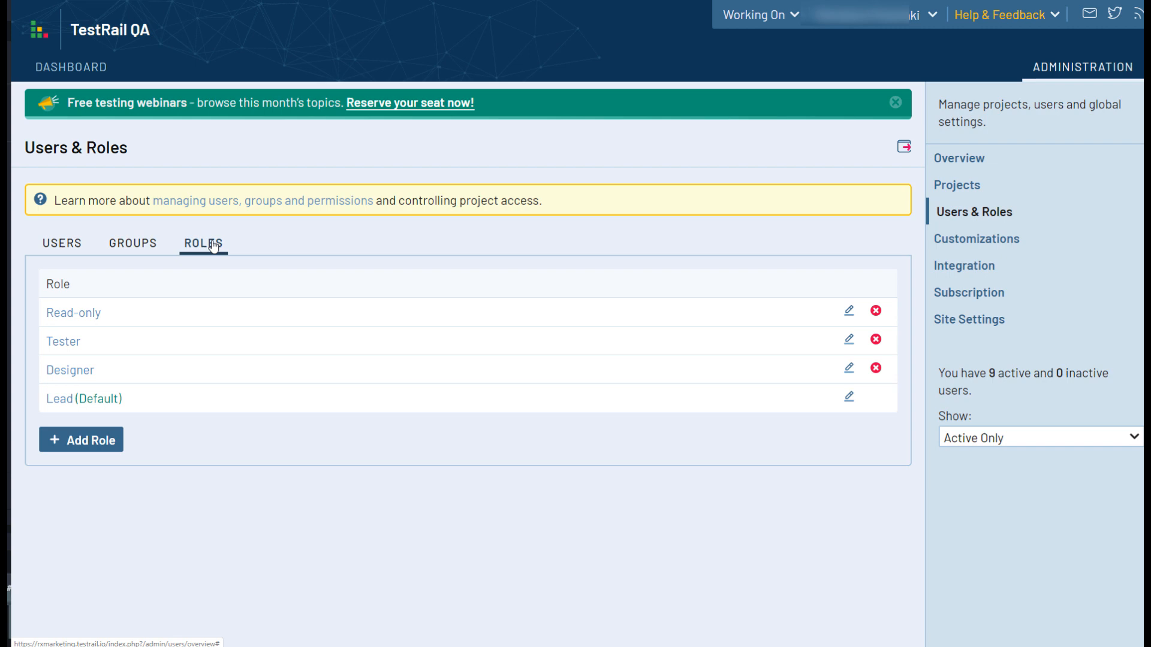
{"action": "left_click", "coordinate": [61, 243]}
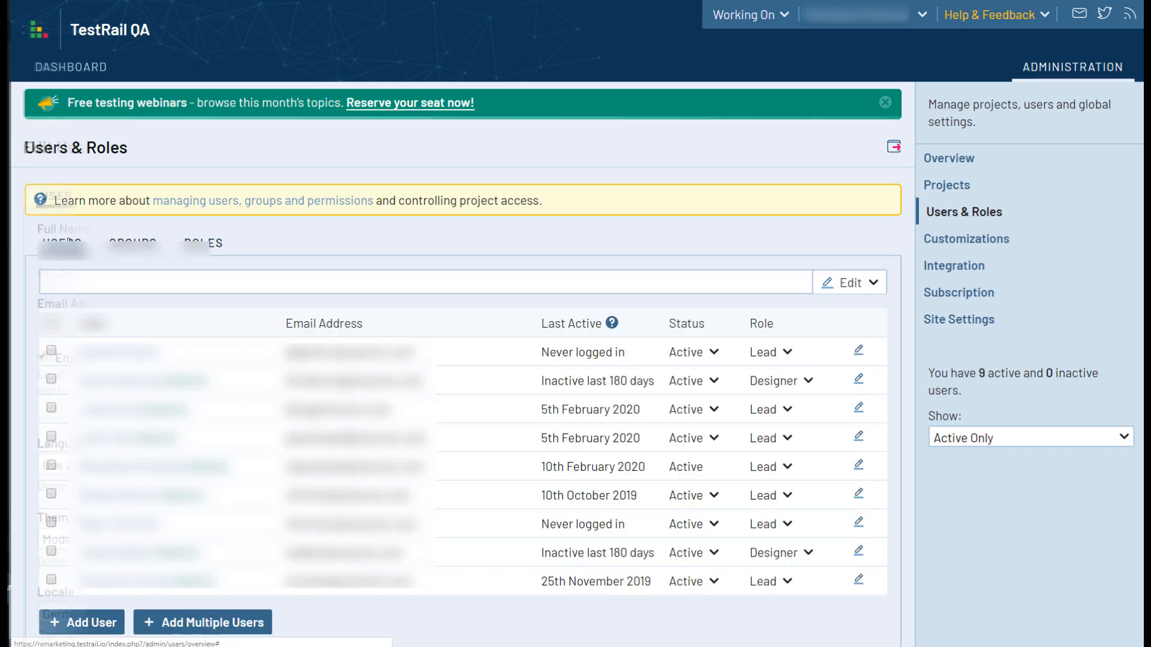
{"action": "left_click", "coordinate": [858, 352]}
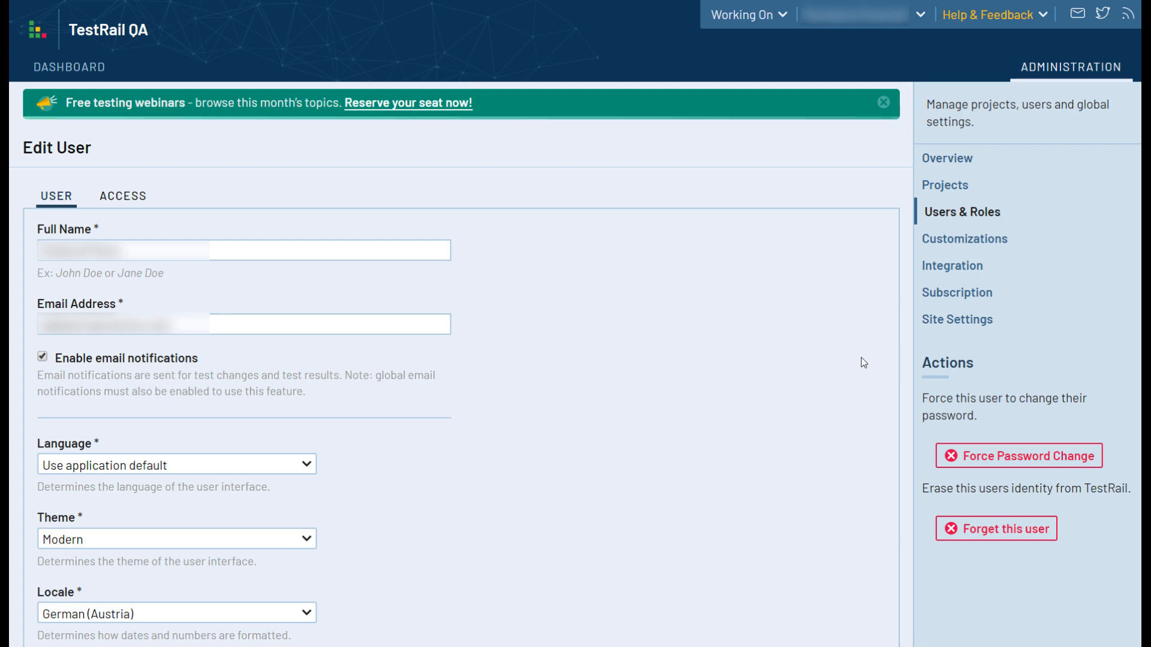
{"action": "mouse_move", "coordinate": [826, 355]}
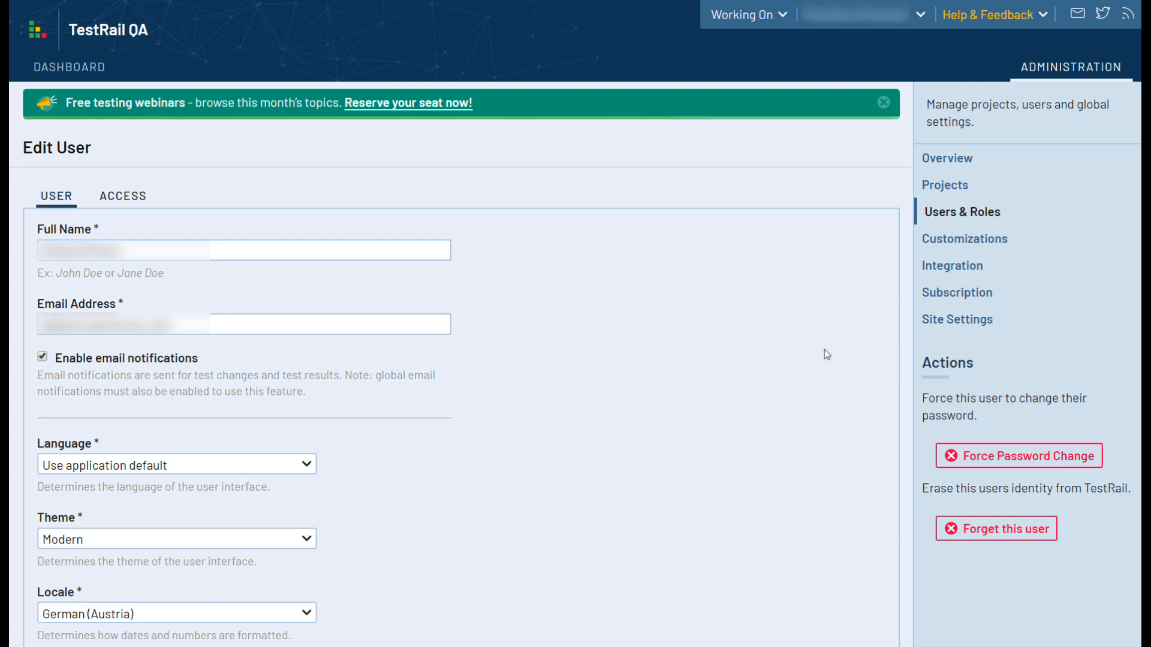
{"action": "left_click", "coordinate": [122, 195]}
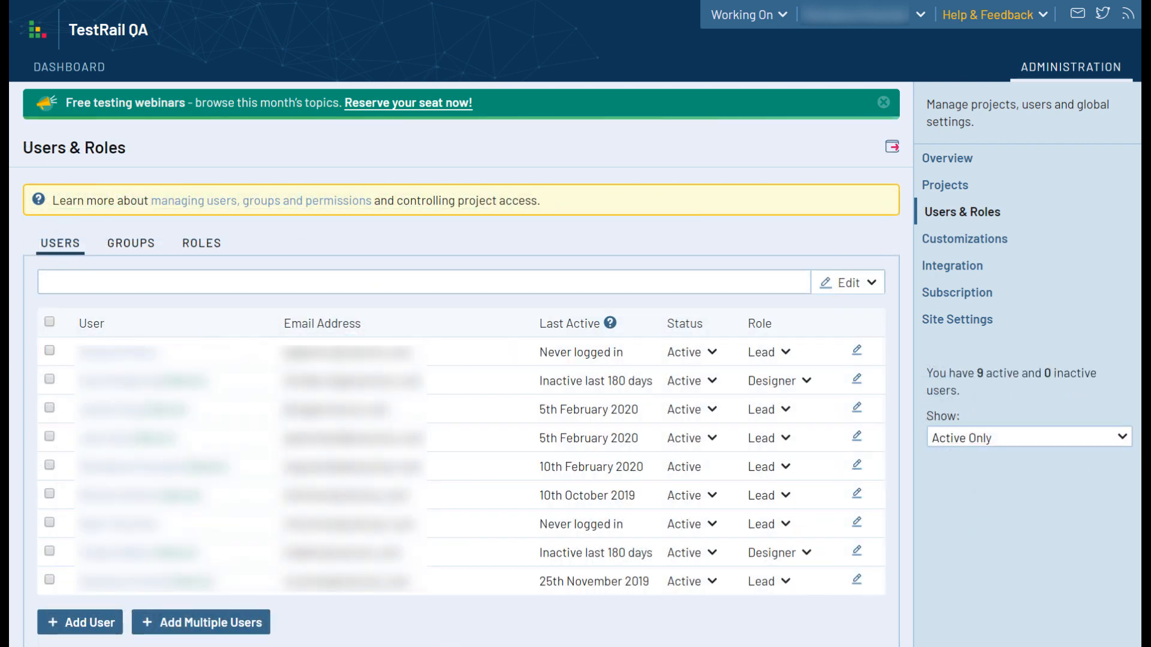
View the Groups list showing Content Team and LeadGen Team, then head to Projects
{"action": "left_click", "coordinate": [130, 243]}
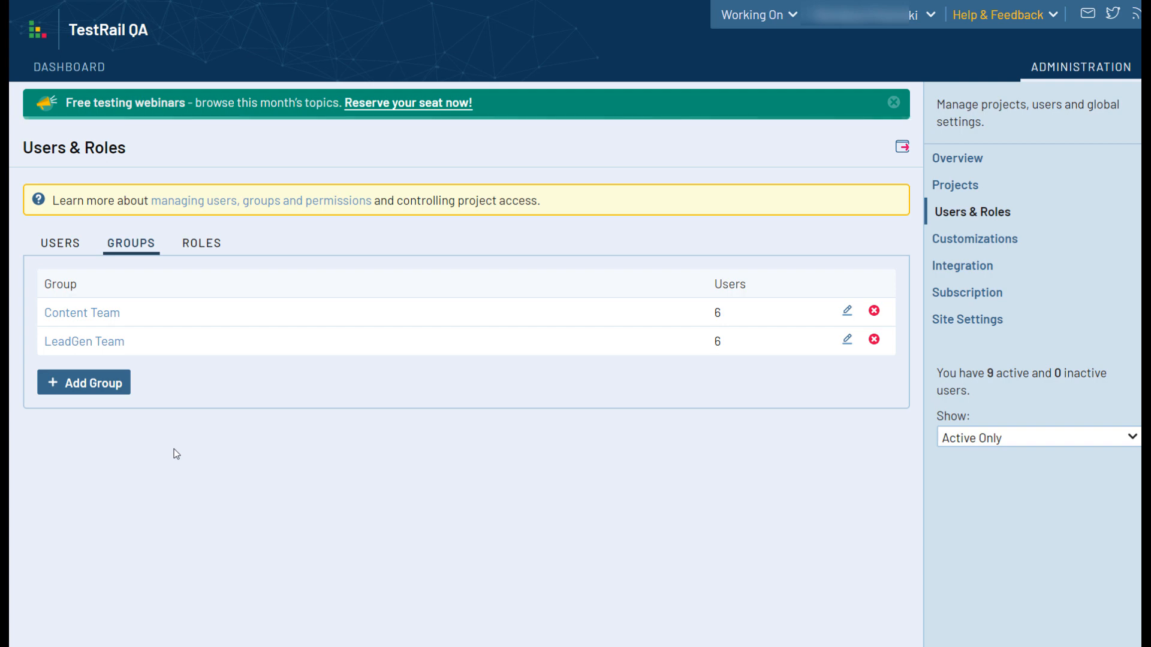
{"action": "left_click", "coordinate": [954, 184]}
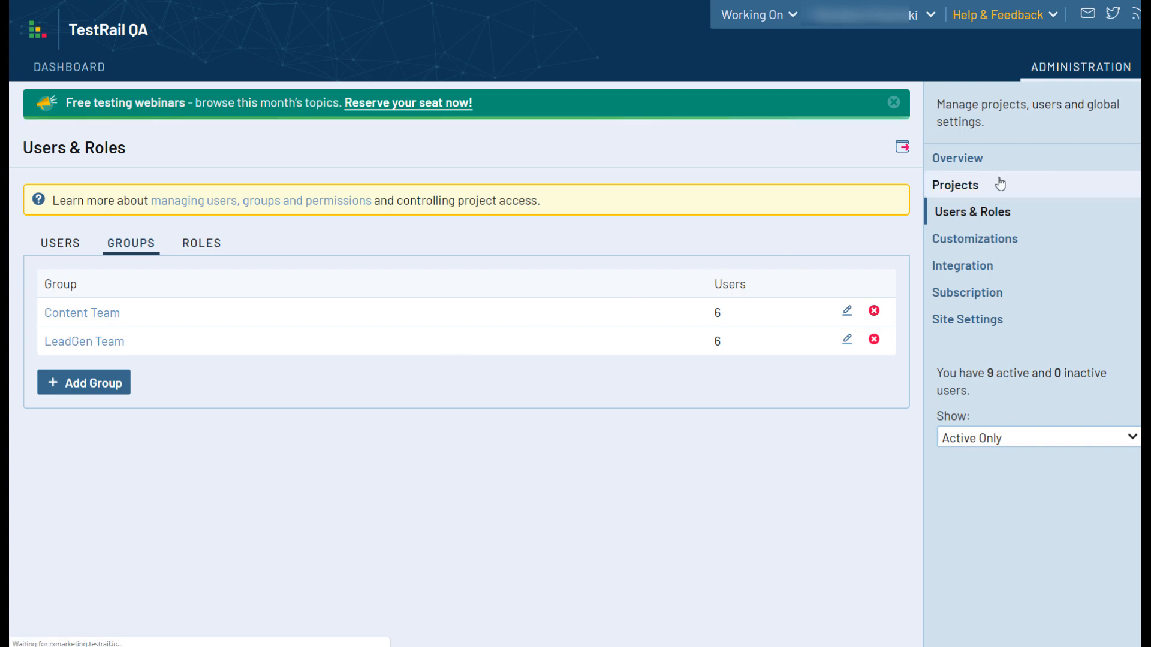
Edit the Email Marketing project and review its Access and Defects settings
{"action": "left_click", "coordinate": [955, 185]}
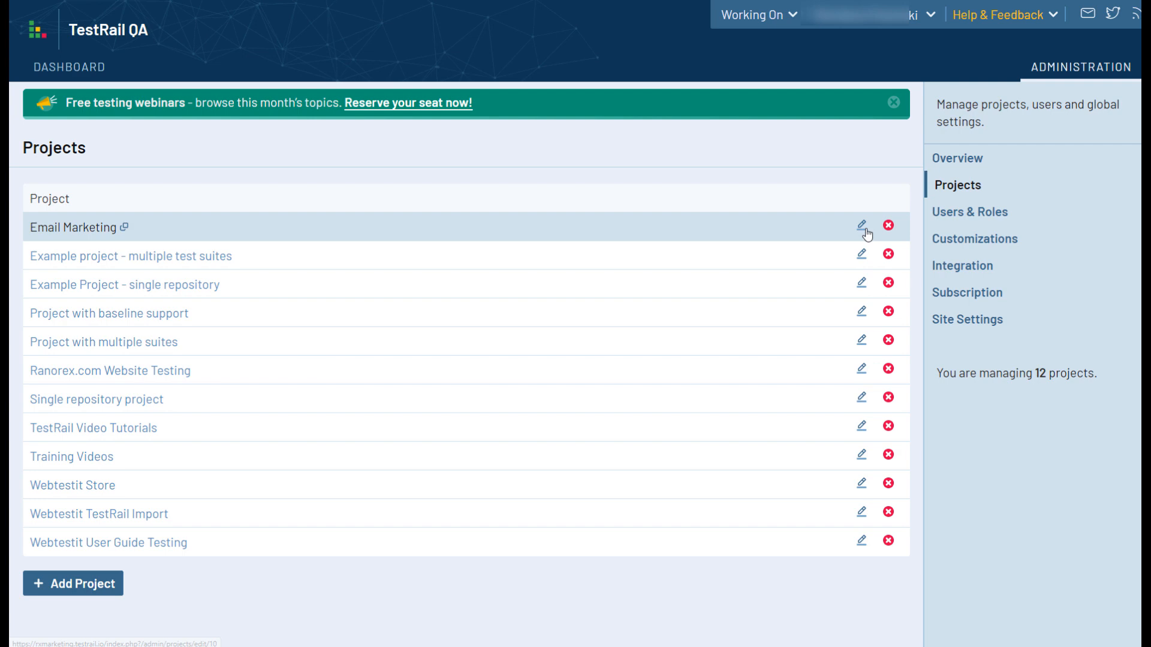
{"action": "left_click", "coordinate": [862, 225]}
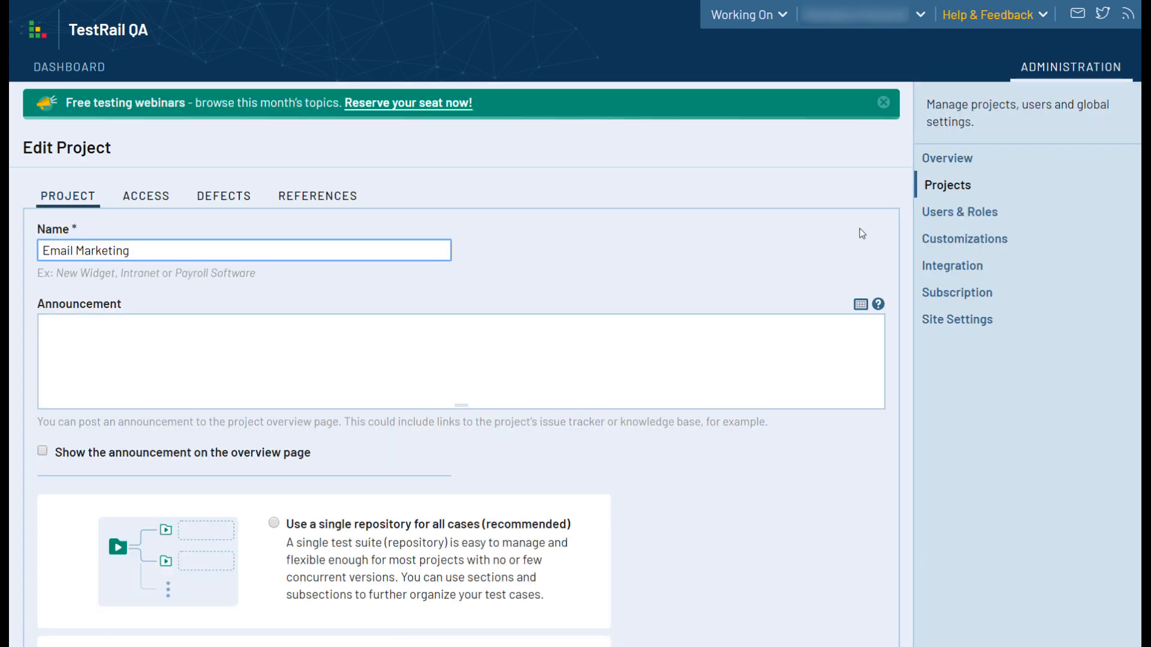
{"action": "left_click", "coordinate": [145, 196]}
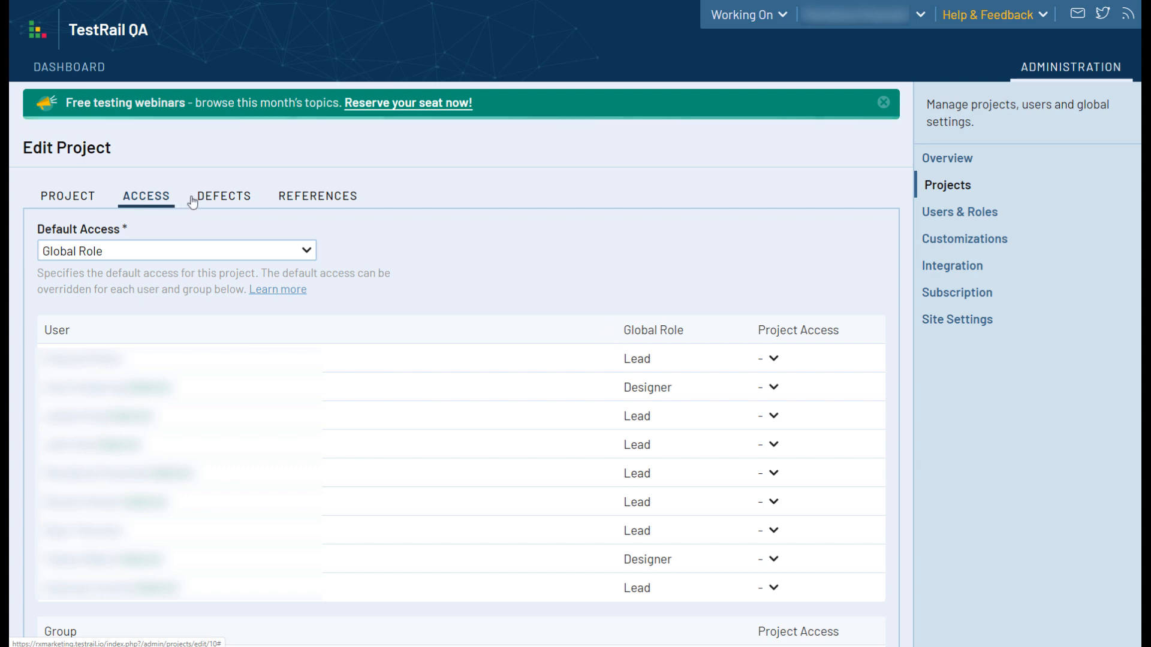
{"action": "left_click", "coordinate": [225, 196]}
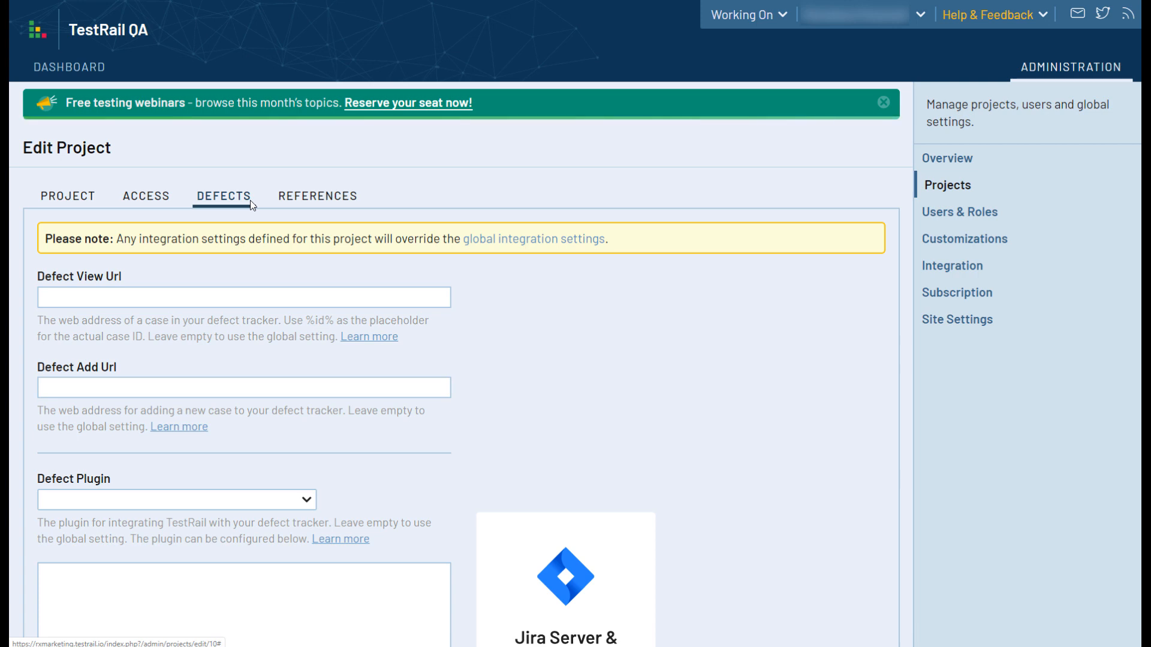
{"action": "mouse_move", "coordinate": [253, 200]}
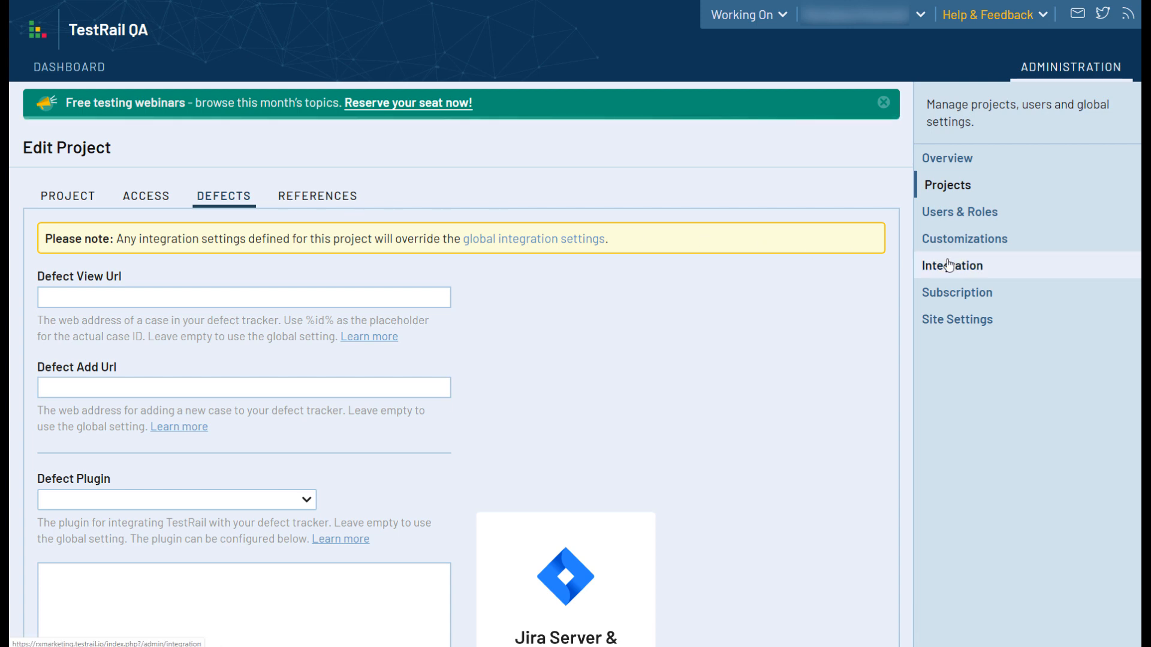
View the global Integration page with JIRA defect URLs, then head to Site Settings
{"action": "left_click", "coordinate": [953, 265]}
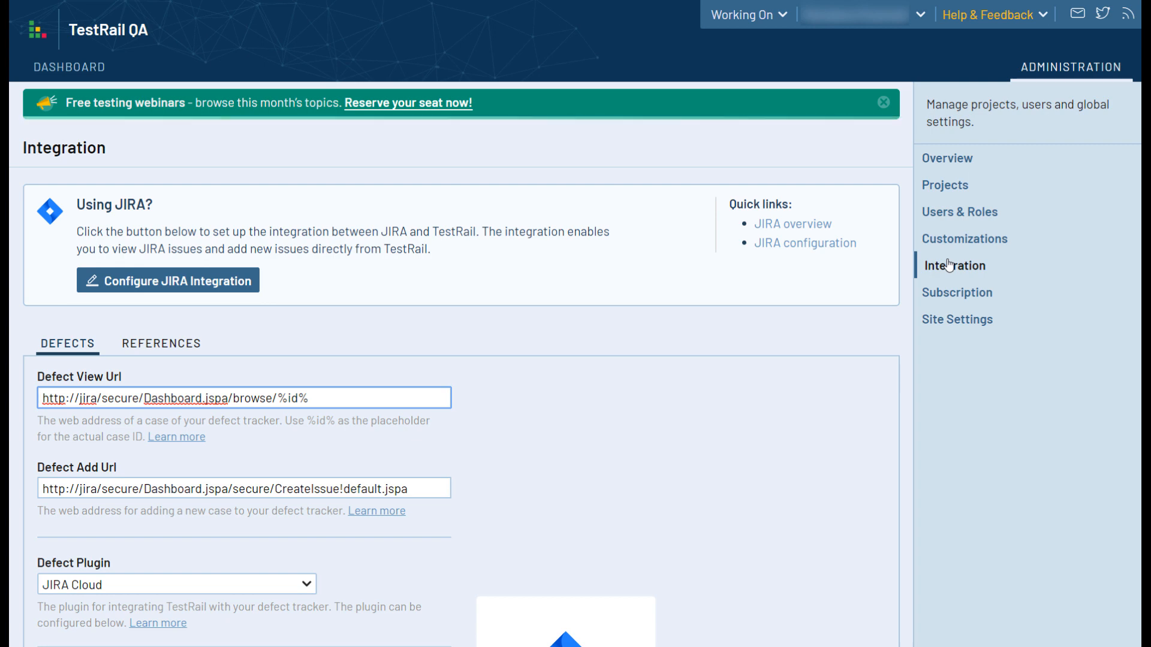
{"action": "mouse_move", "coordinate": [1015, 276]}
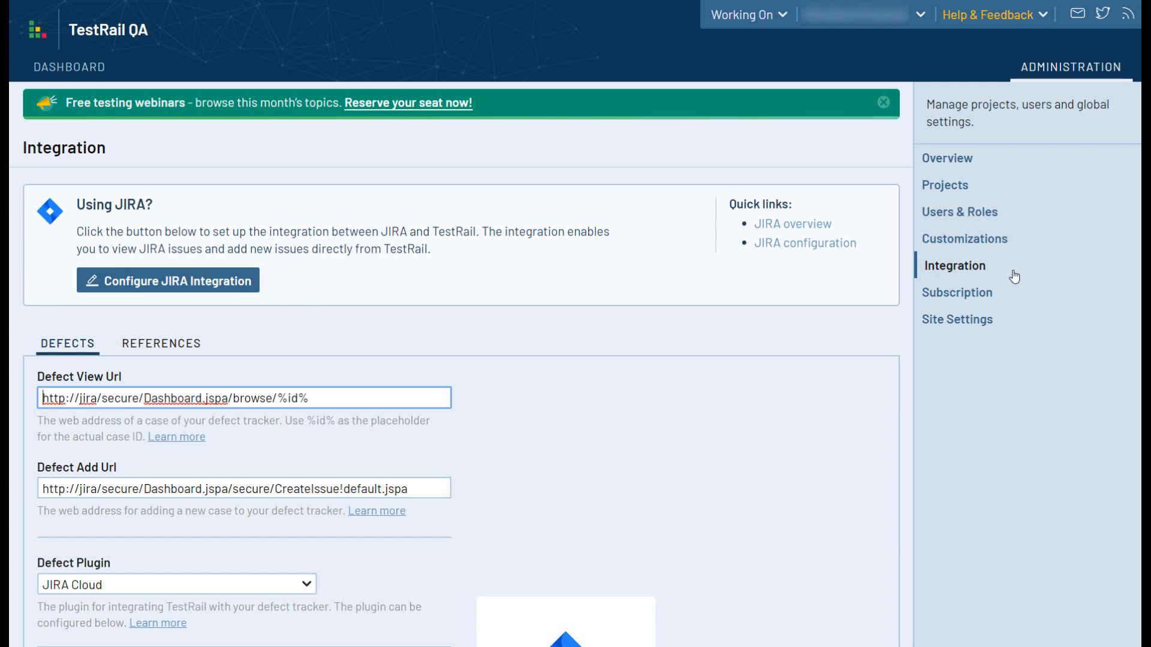
{"action": "left_click", "coordinate": [957, 318]}
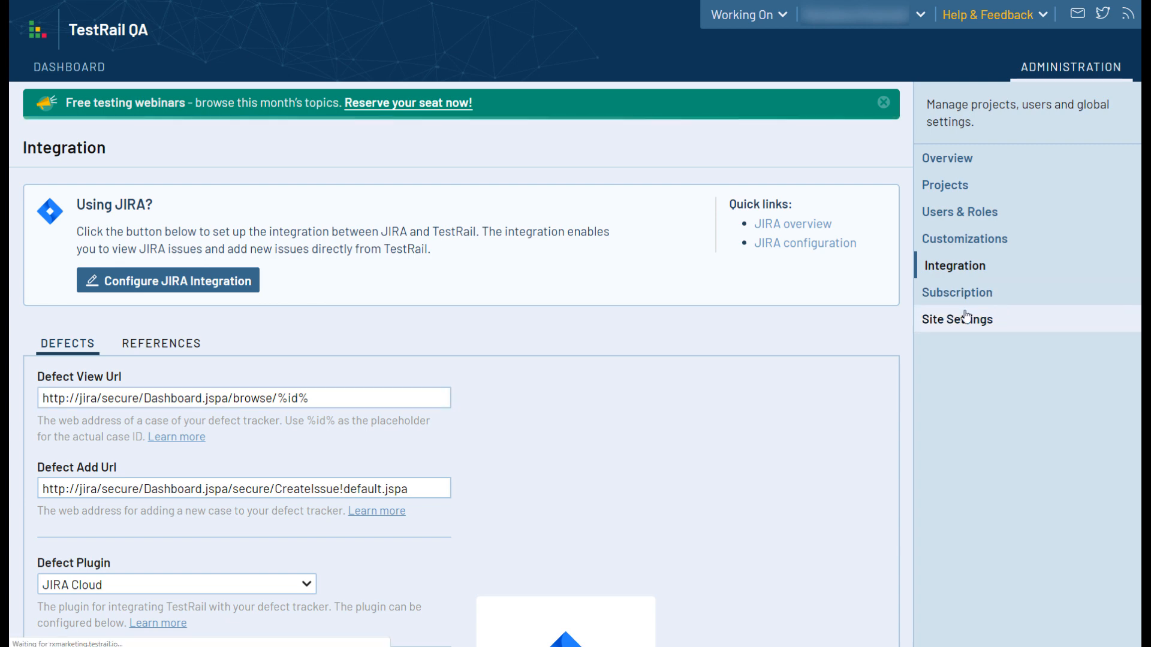
Review Site Settings (installation name, language, locale, time zone), then head to Customizations
{"action": "left_click", "coordinate": [957, 319]}
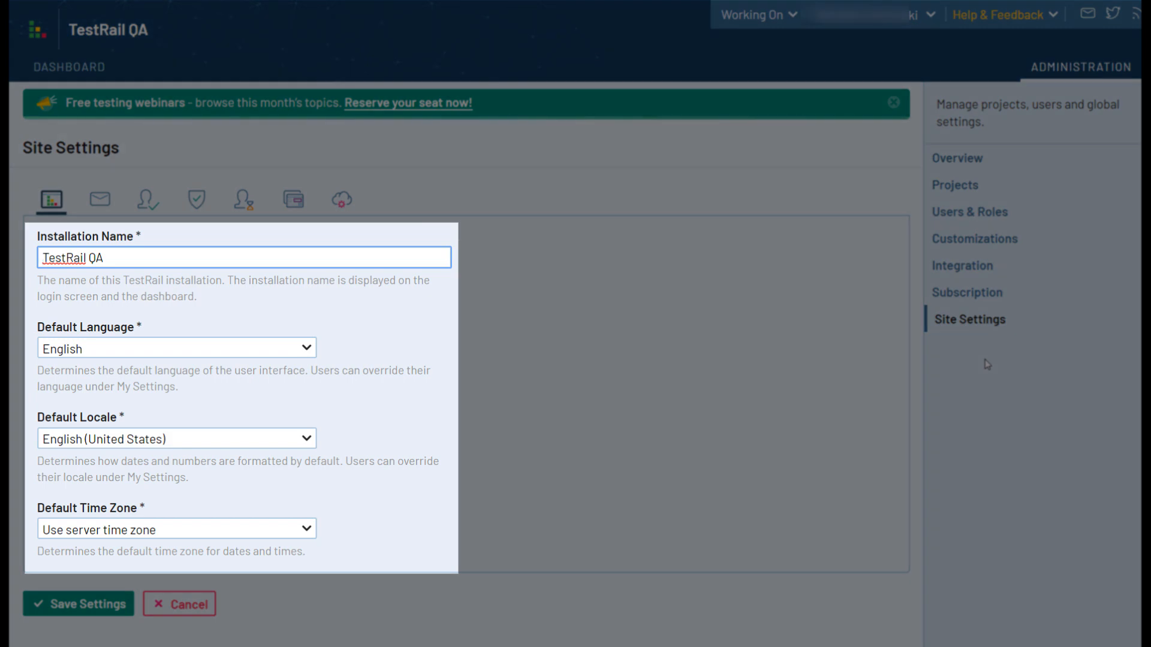
{"action": "left_click", "coordinate": [44, 258]}
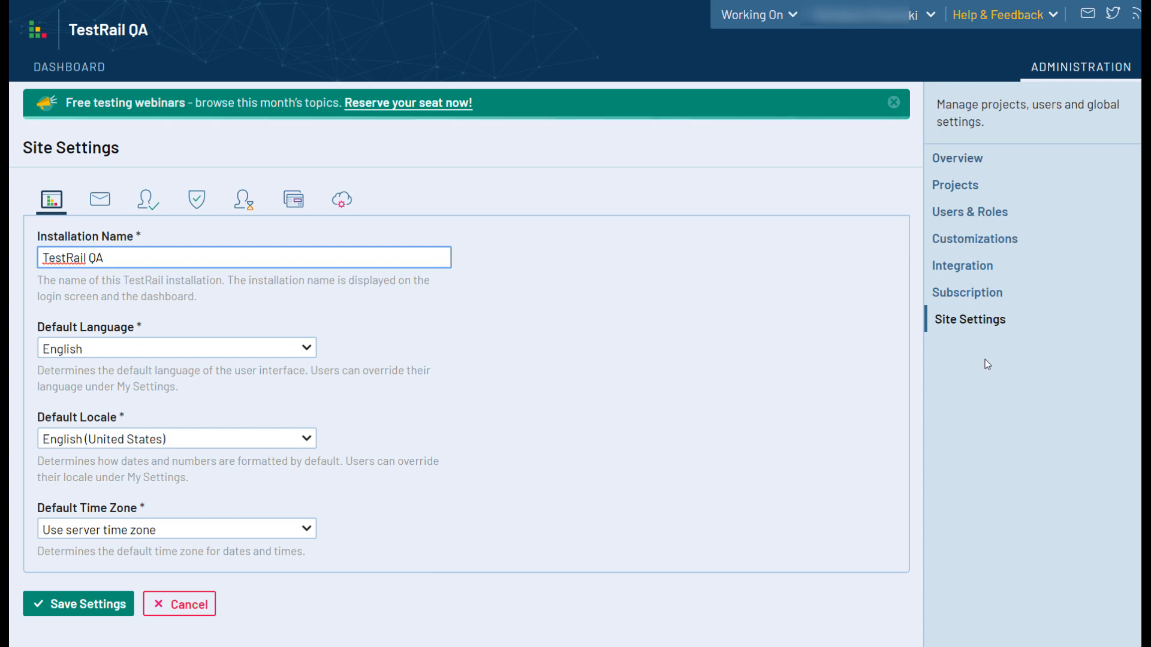
{"action": "left_click", "coordinate": [973, 238]}
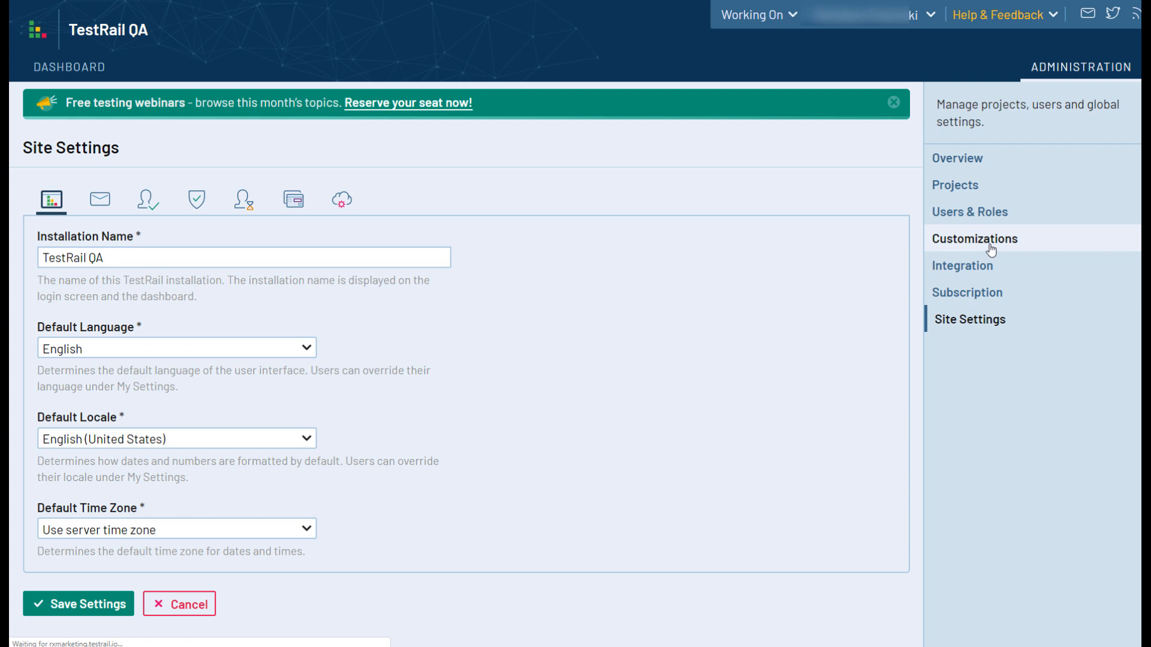
Show the Customizations page listing existing case fields and their types
{"action": "left_click", "coordinate": [973, 238]}
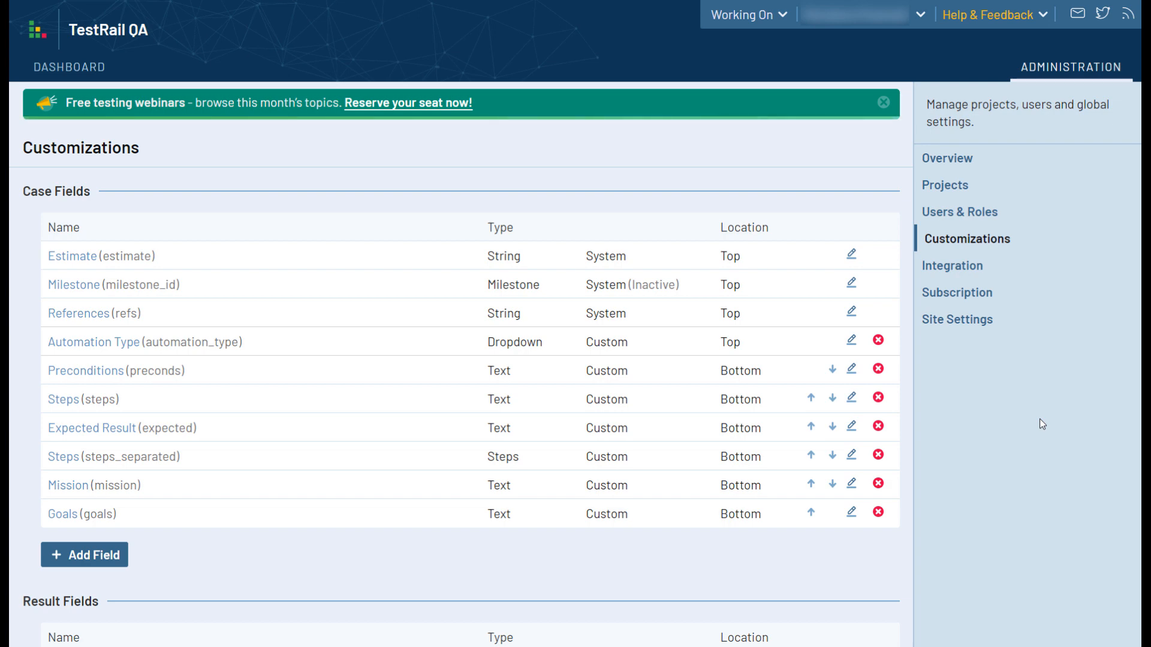
{"action": "mouse_move", "coordinate": [476, 546]}
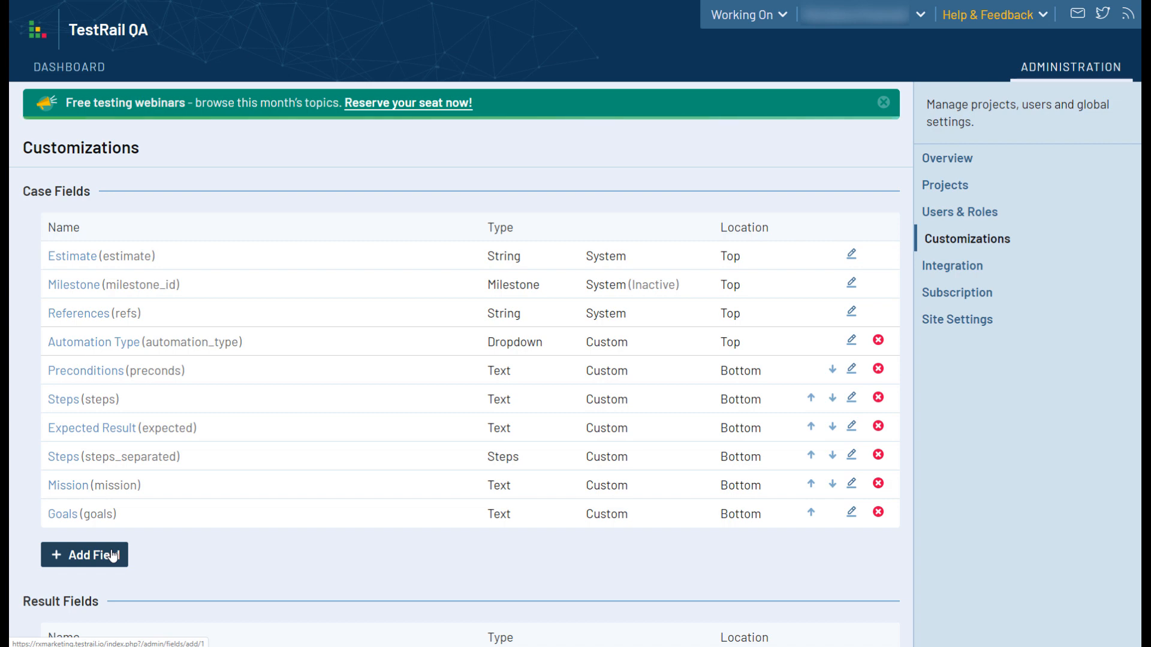
Add a new case field labelled Status, system name status, of type Dropdown
{"action": "left_click", "coordinate": [84, 555]}
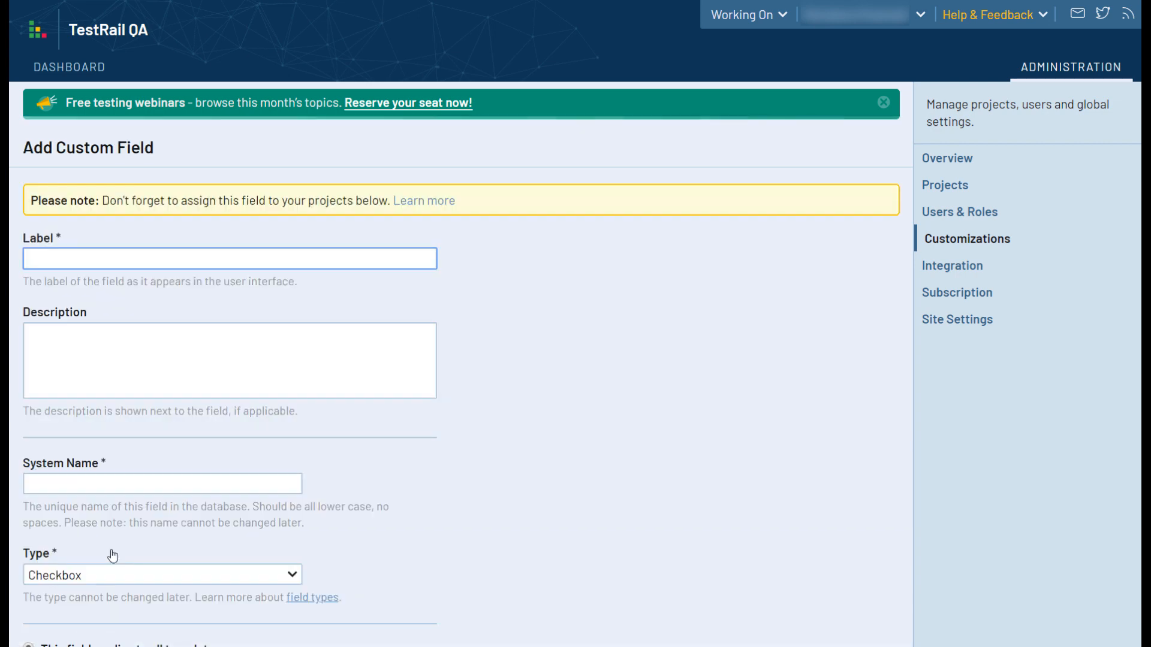
{"action": "mouse_move", "coordinate": [179, 551]}
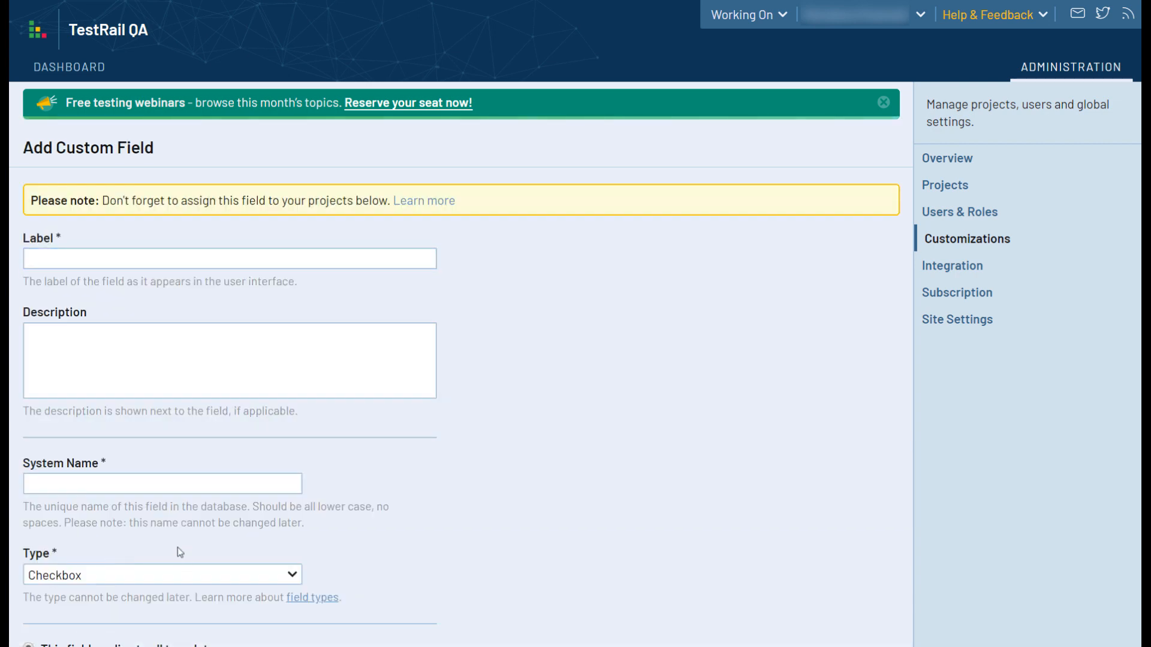
{"action": "left_click", "coordinate": [229, 259]}
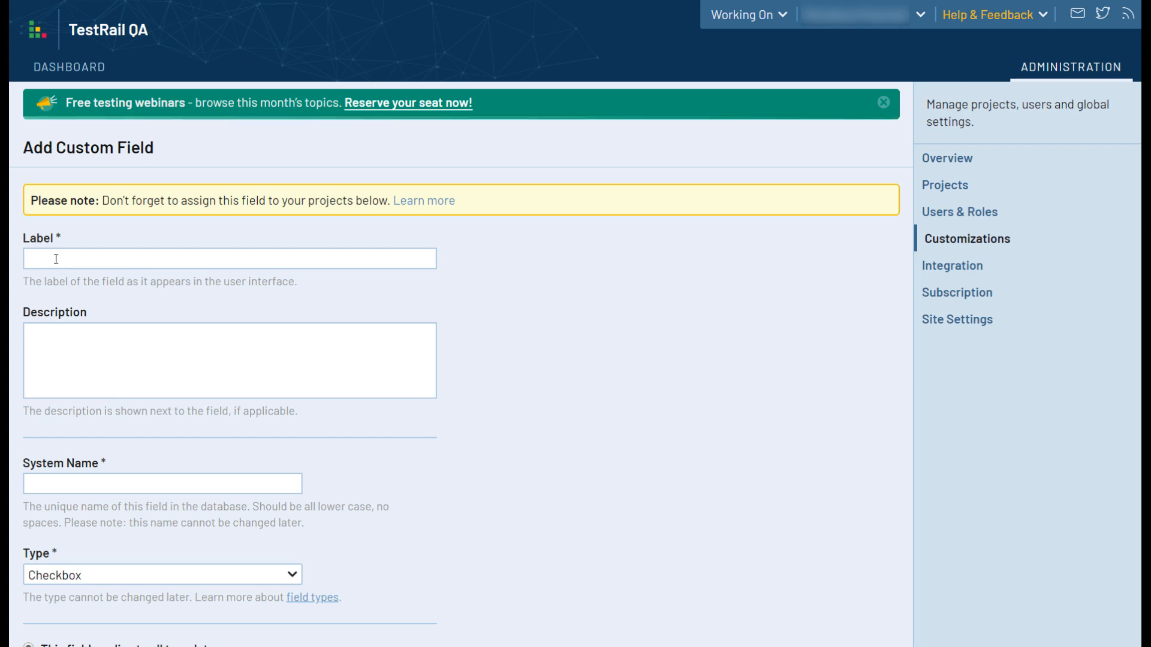
{"action": "type", "text": "Stat"}
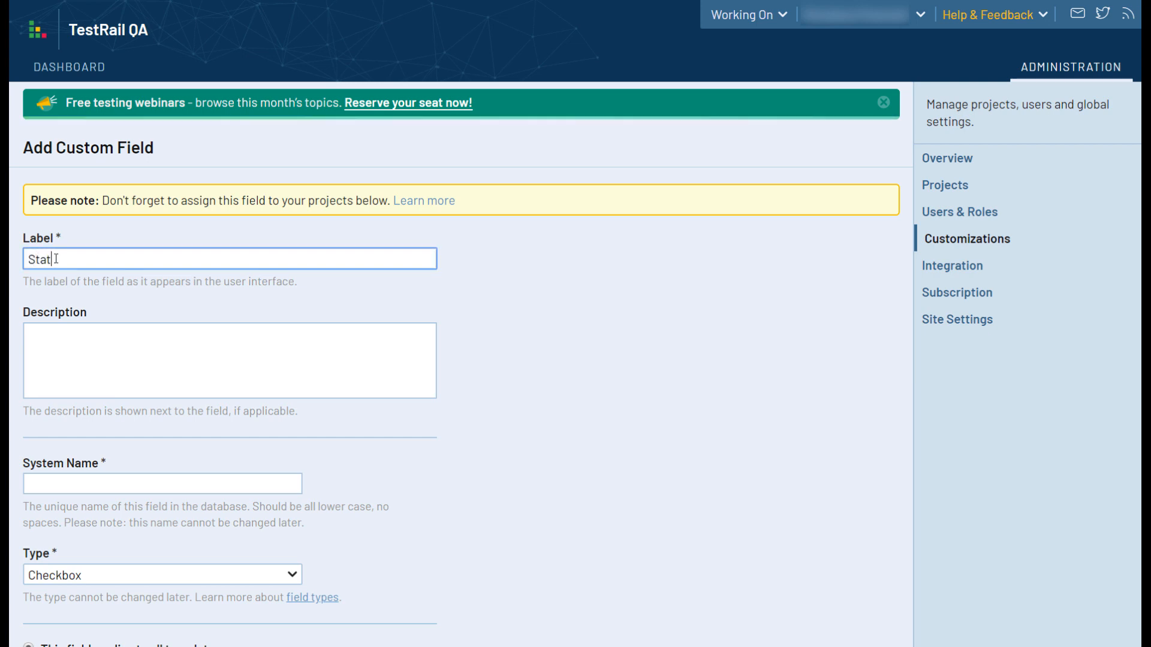
{"action": "left_click", "coordinate": [162, 483]}
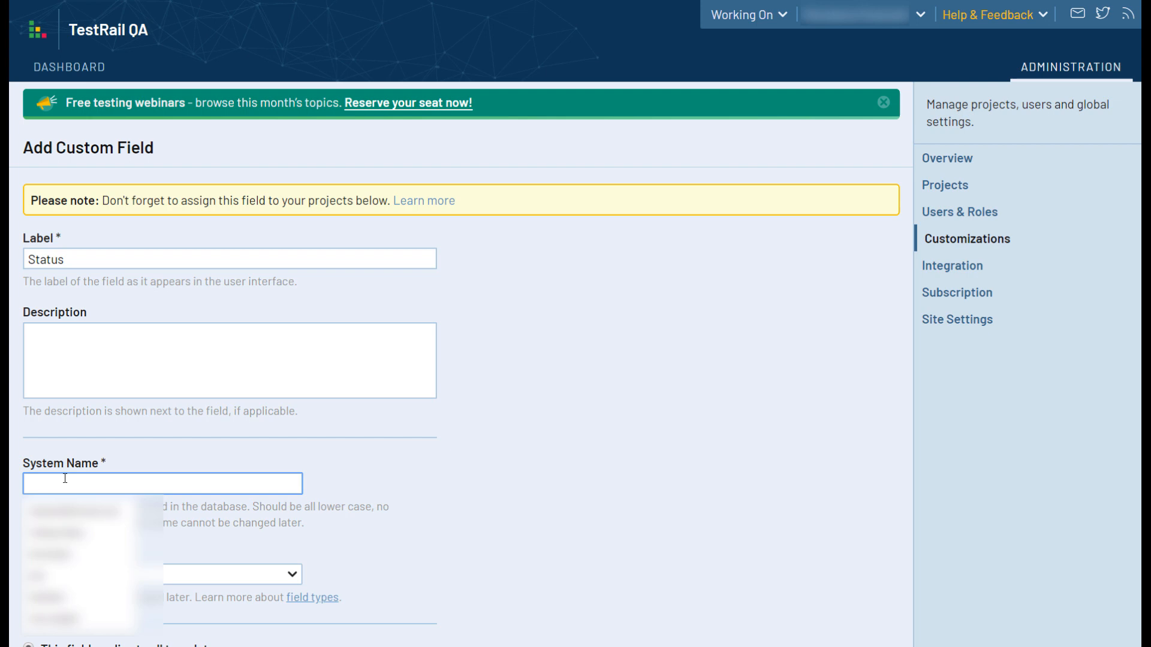
{"action": "type", "text": "status"}
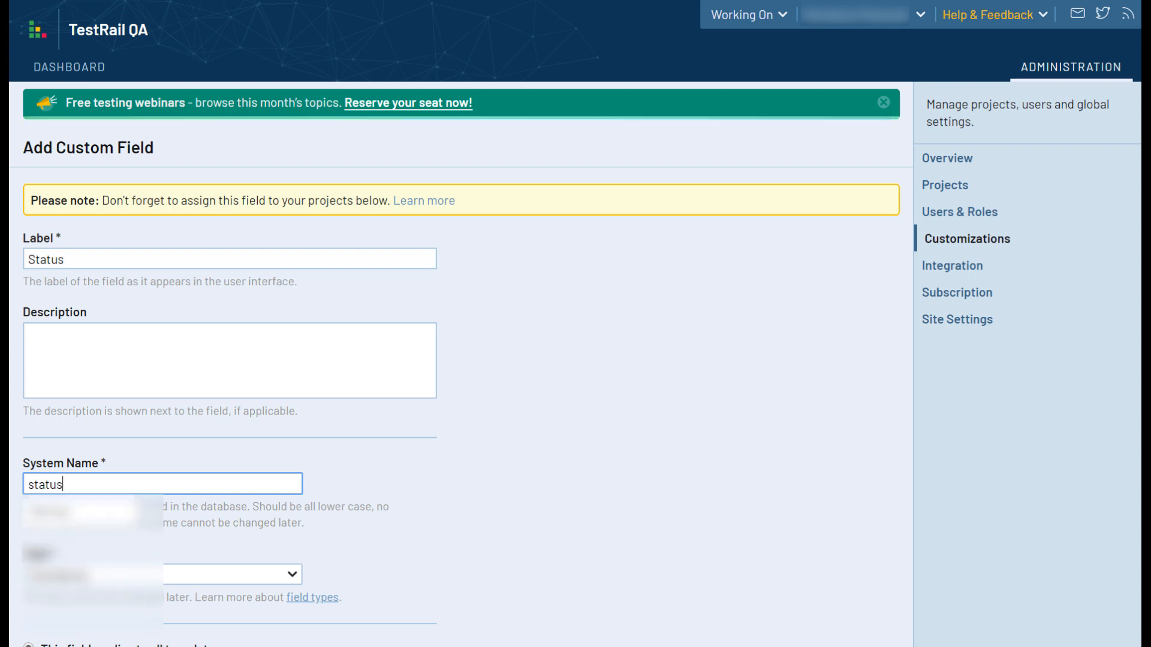
{"action": "left_click", "coordinate": [162, 574]}
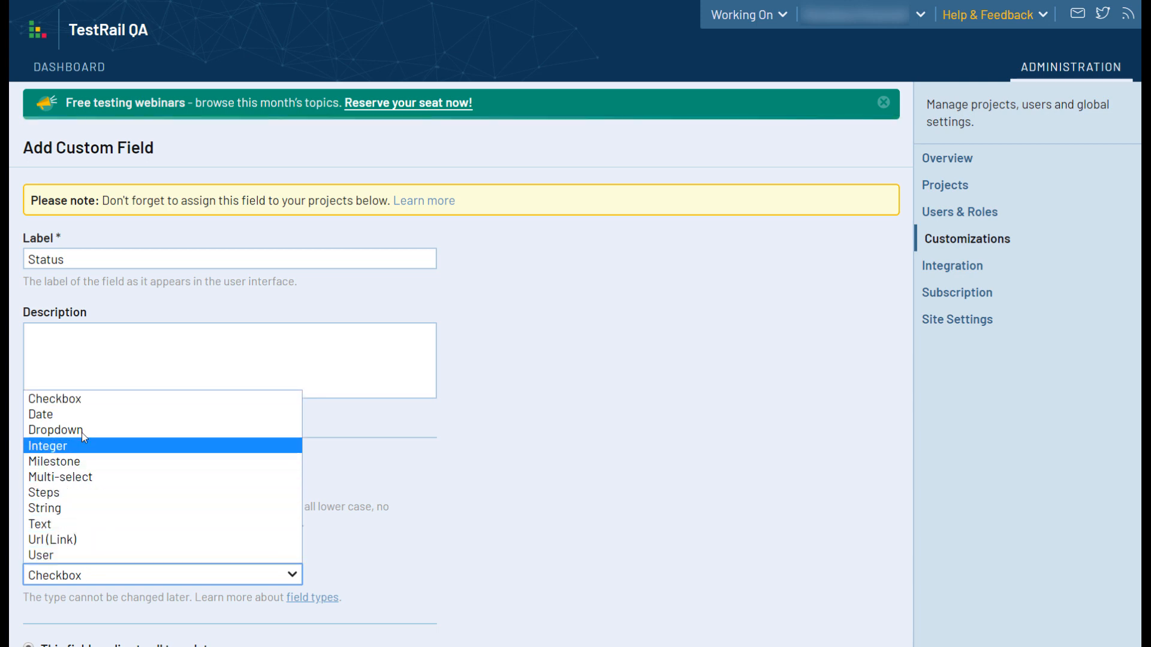
{"action": "mouse_move", "coordinate": [83, 431]}
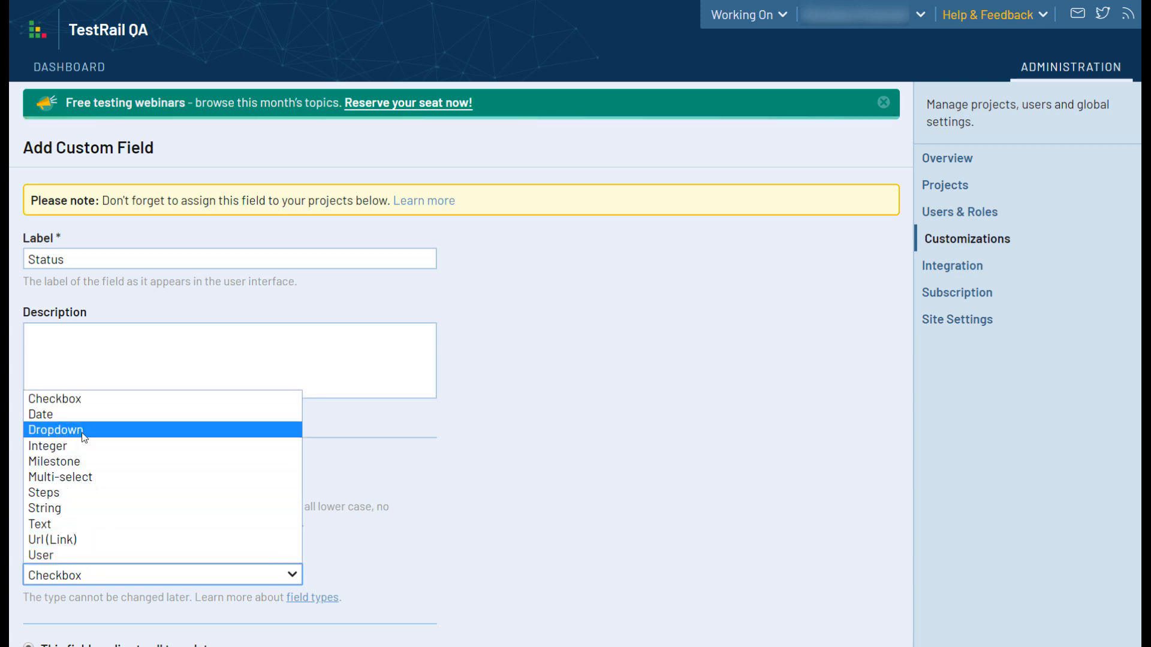
{"action": "left_click", "coordinate": [54, 429]}
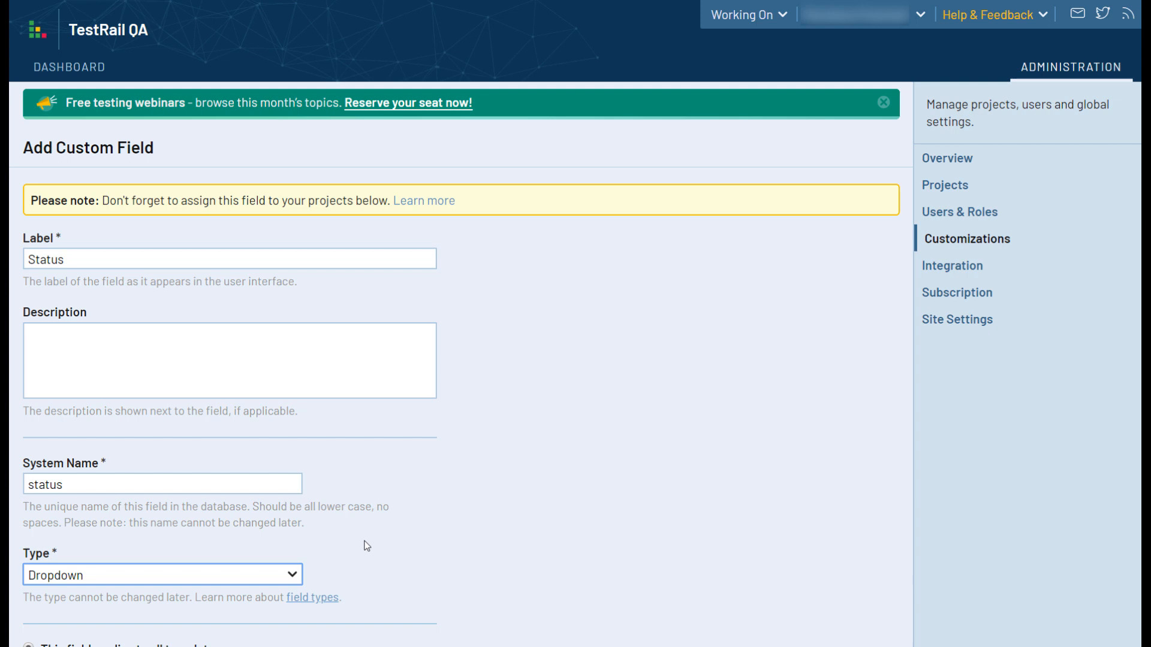
{"action": "scroll", "scroll_direction": "down", "scroll_amount": 3}
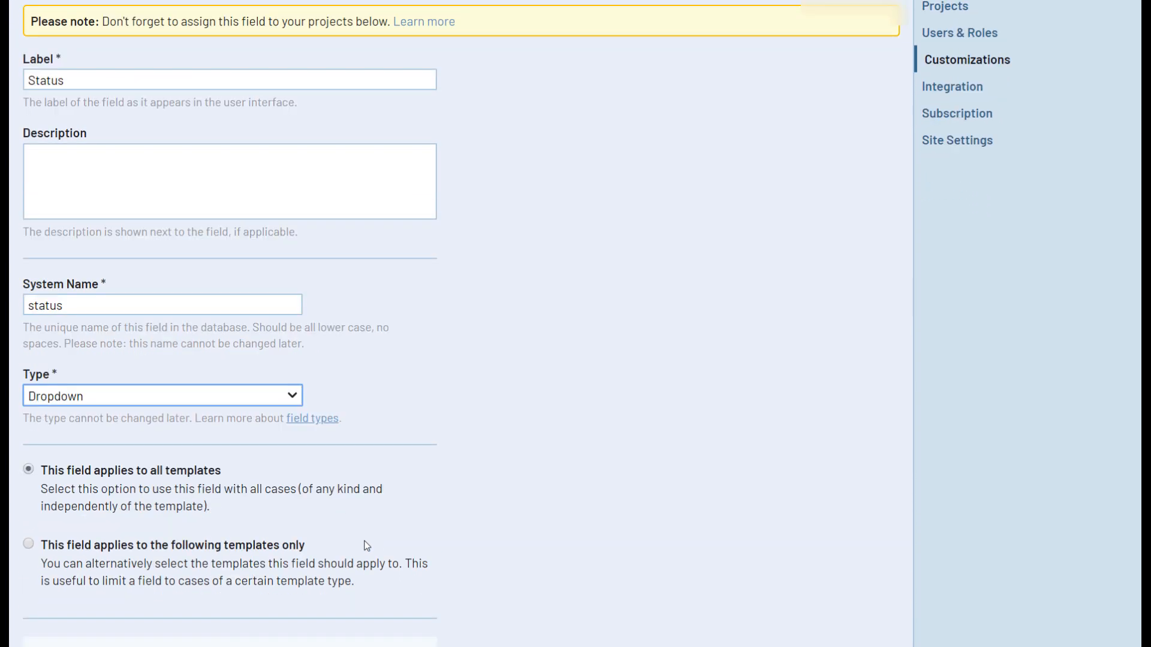
{"action": "scroll", "scroll_direction": "down", "scroll_amount": 3}
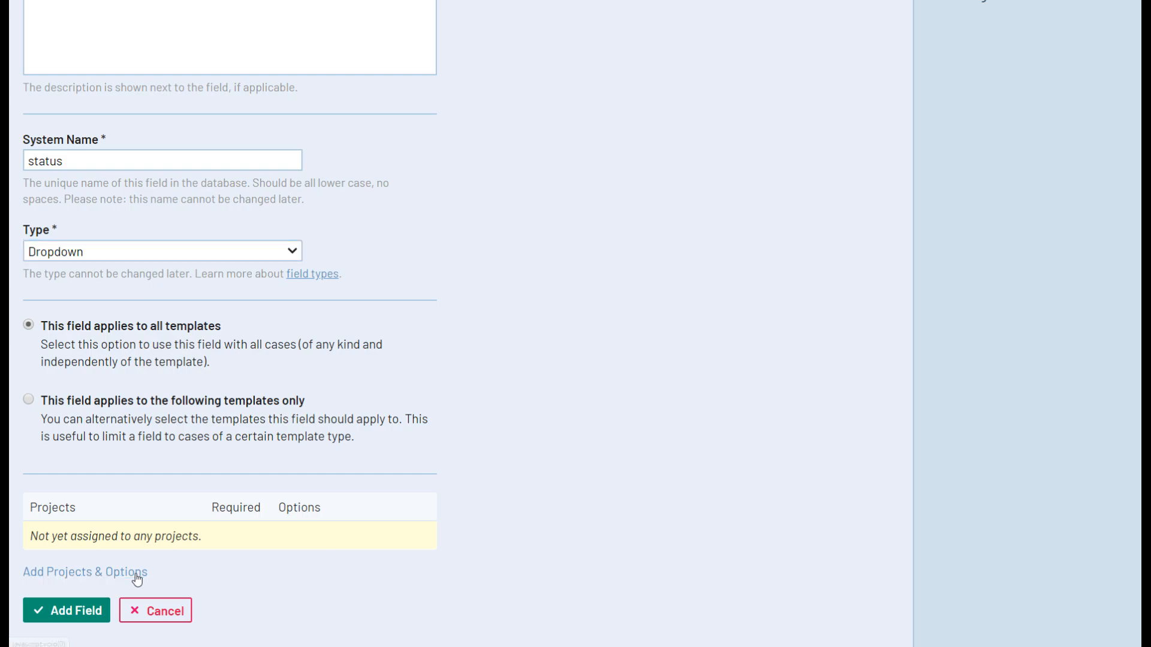
Define options 1 Draft, 2 Approved, 3 Inactive with Approved as the default value
{"action": "left_click", "coordinate": [84, 572]}
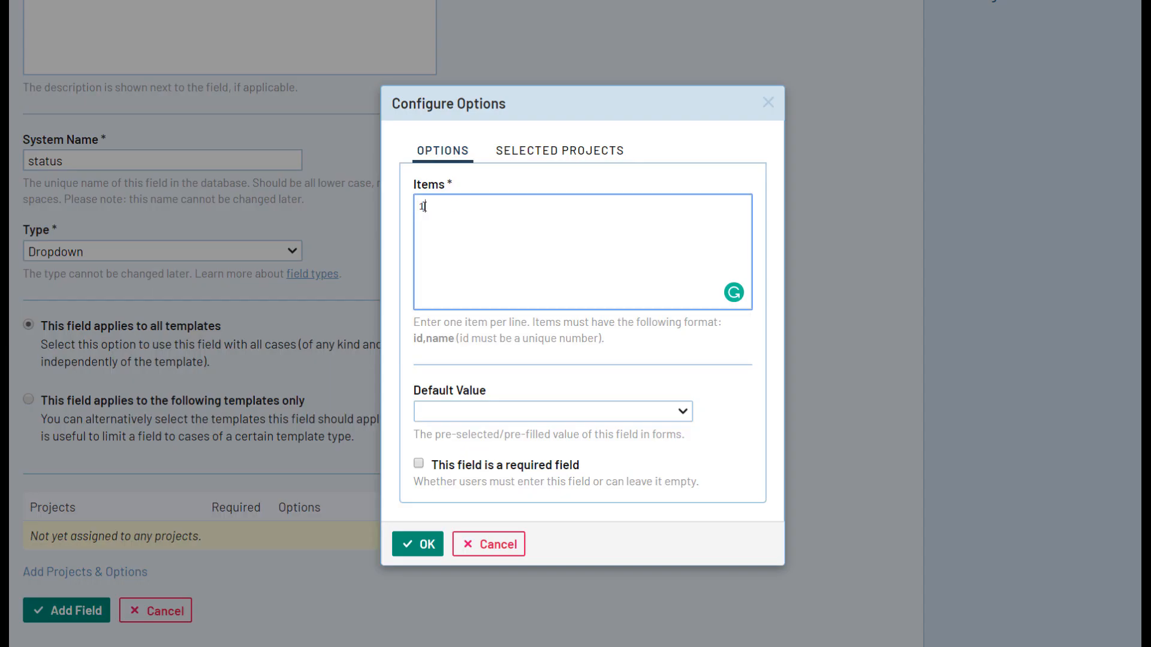
{"action": "type", "text": ", Draft"}
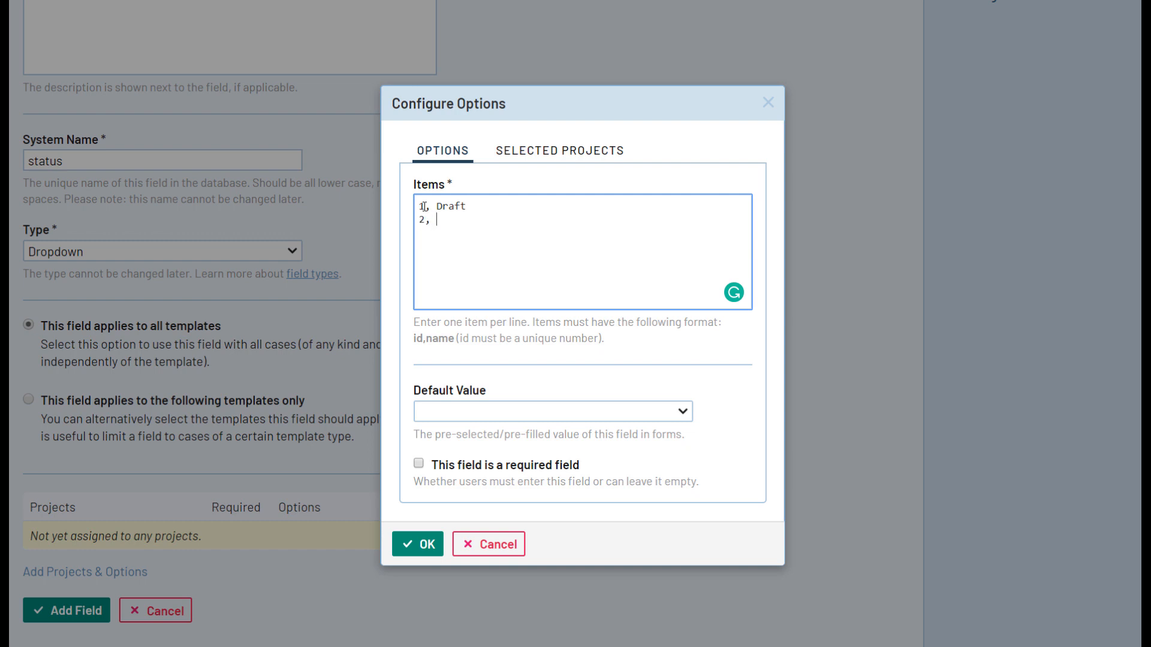
{"action": "type", "text": "Approved"}
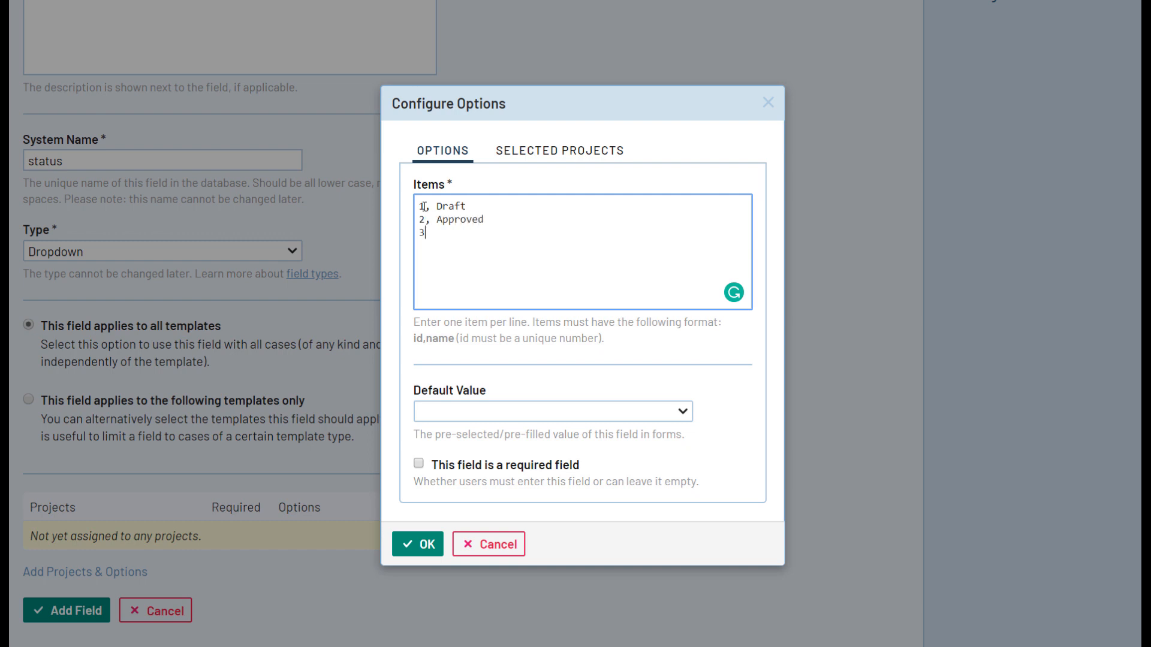
{"action": "type", "text": ","}
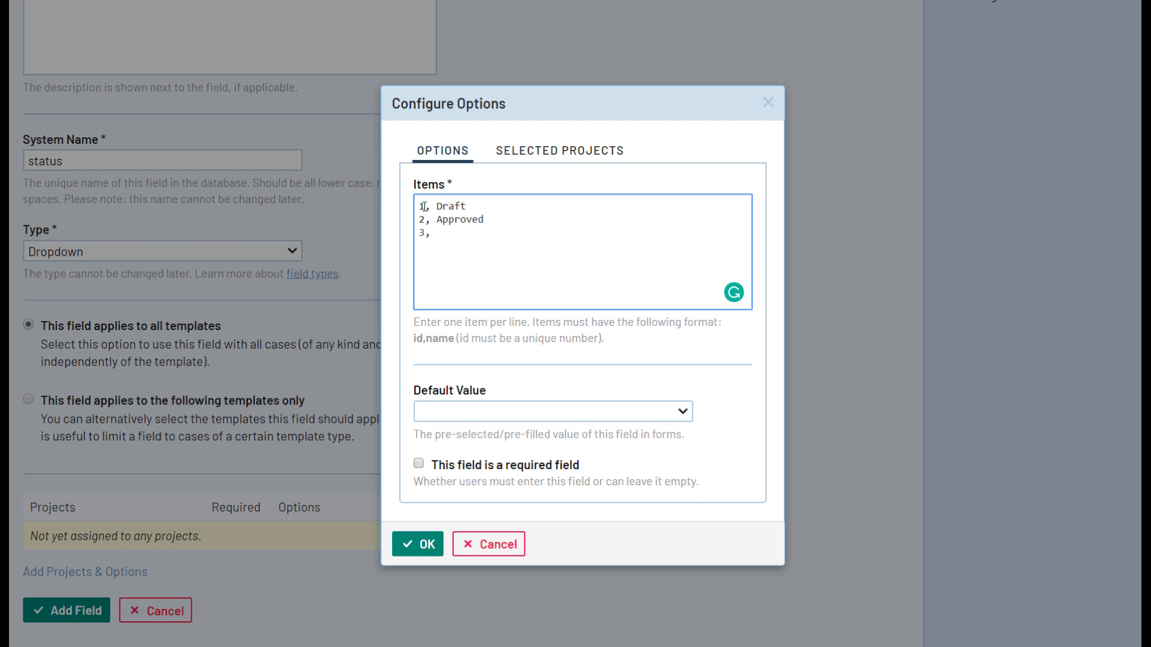
{"action": "type", "text": "Inactiv"}
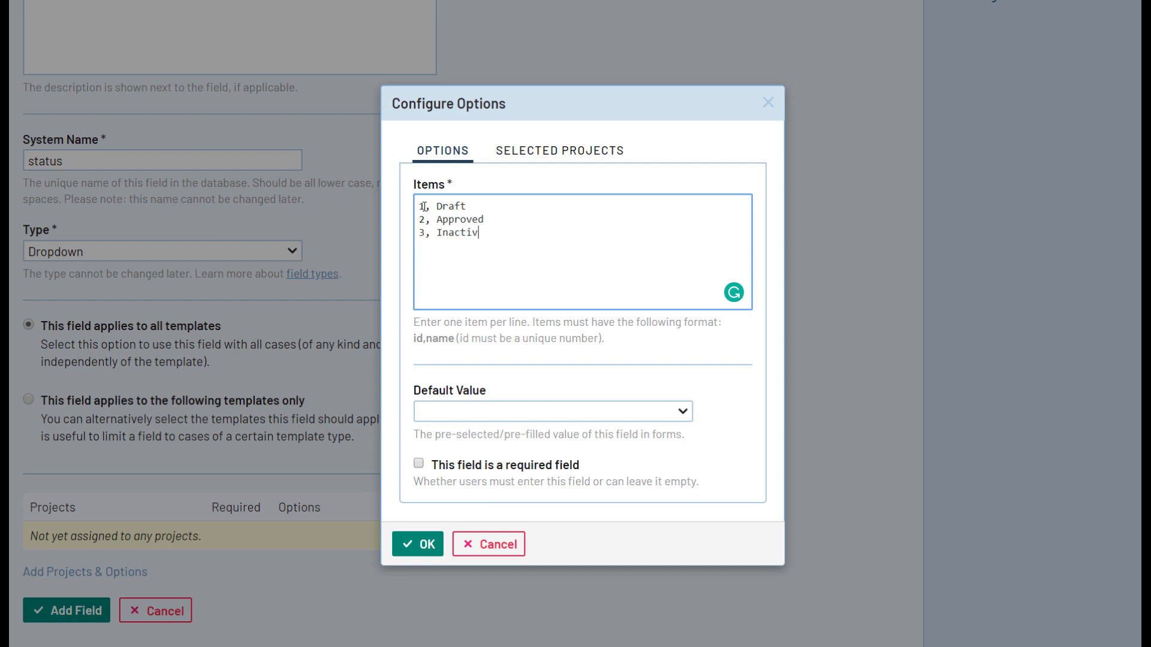
{"action": "left_click", "coordinate": [550, 410]}
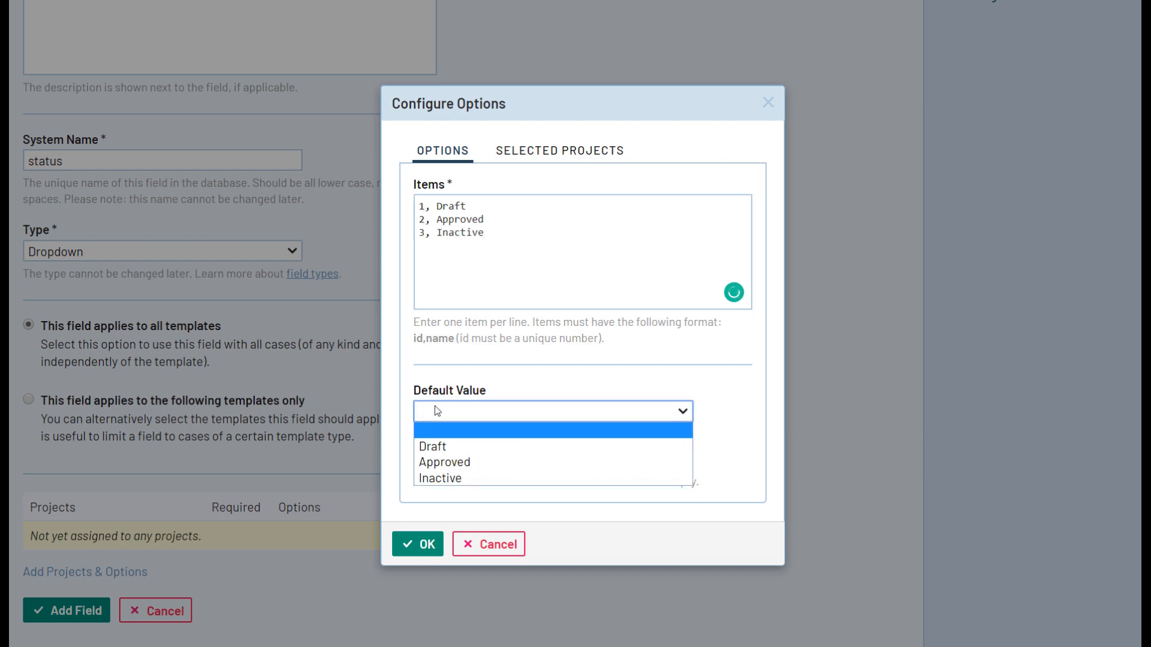
{"action": "left_click", "coordinate": [443, 462]}
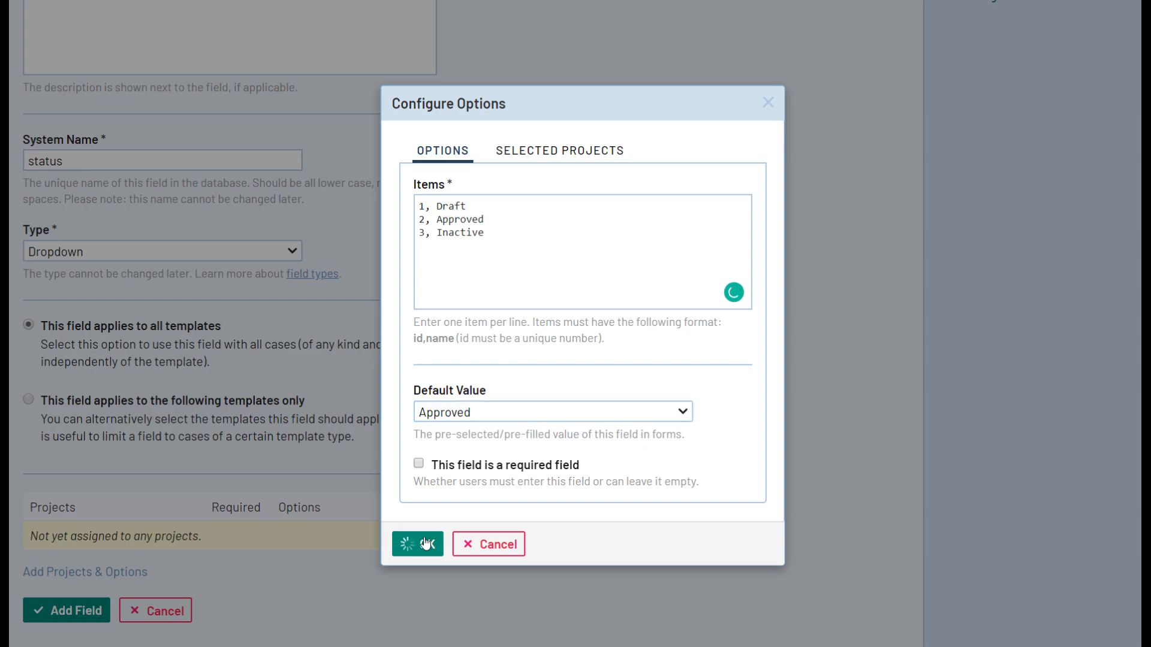
Confirm the options and check the status dropdown on the Add Test Case form shows Approved/Draft/Inactive
{"action": "left_click", "coordinate": [417, 544]}
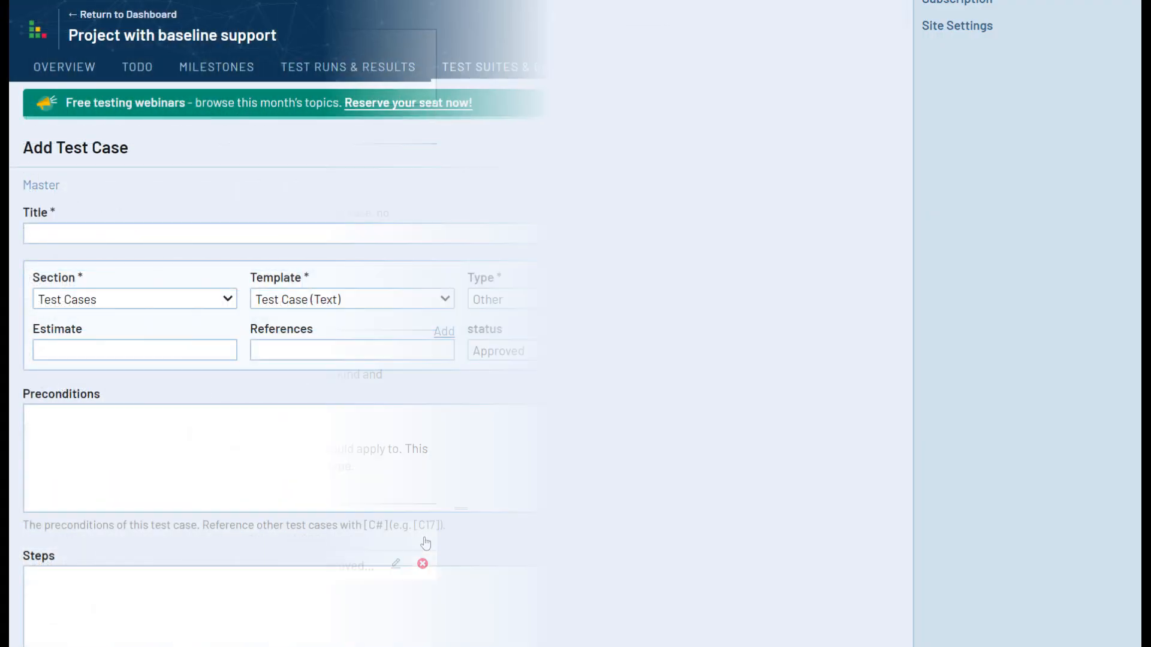
{"action": "scroll", "scroll_direction": "down", "scroll_amount": 3}
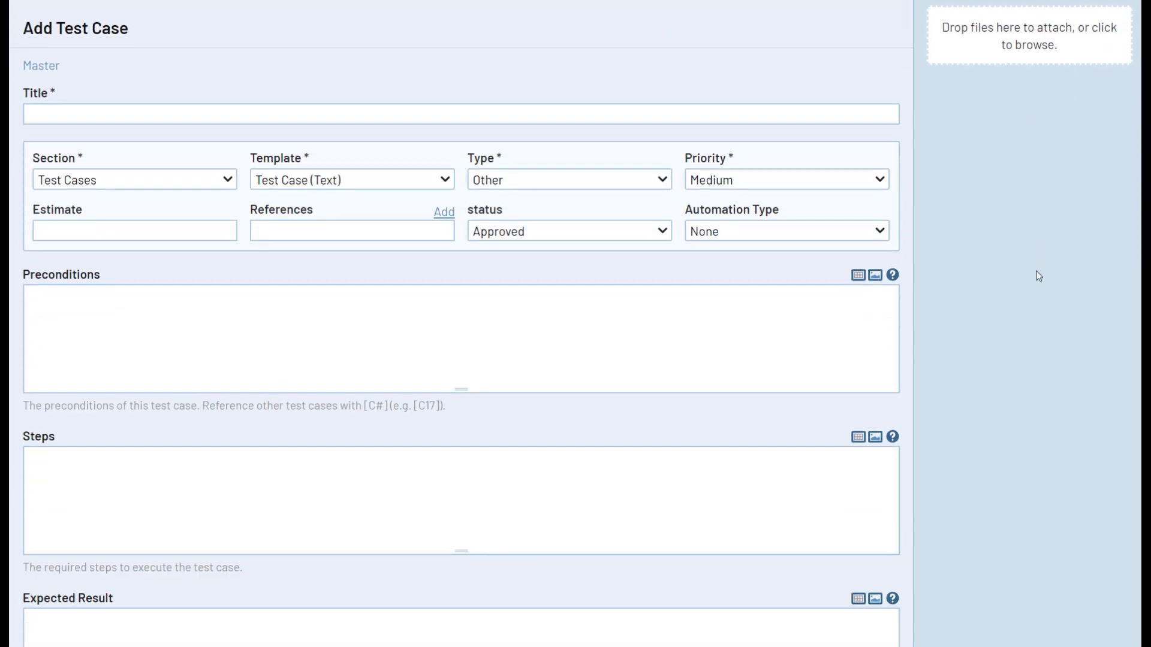
{"action": "left_click", "coordinate": [568, 230]}
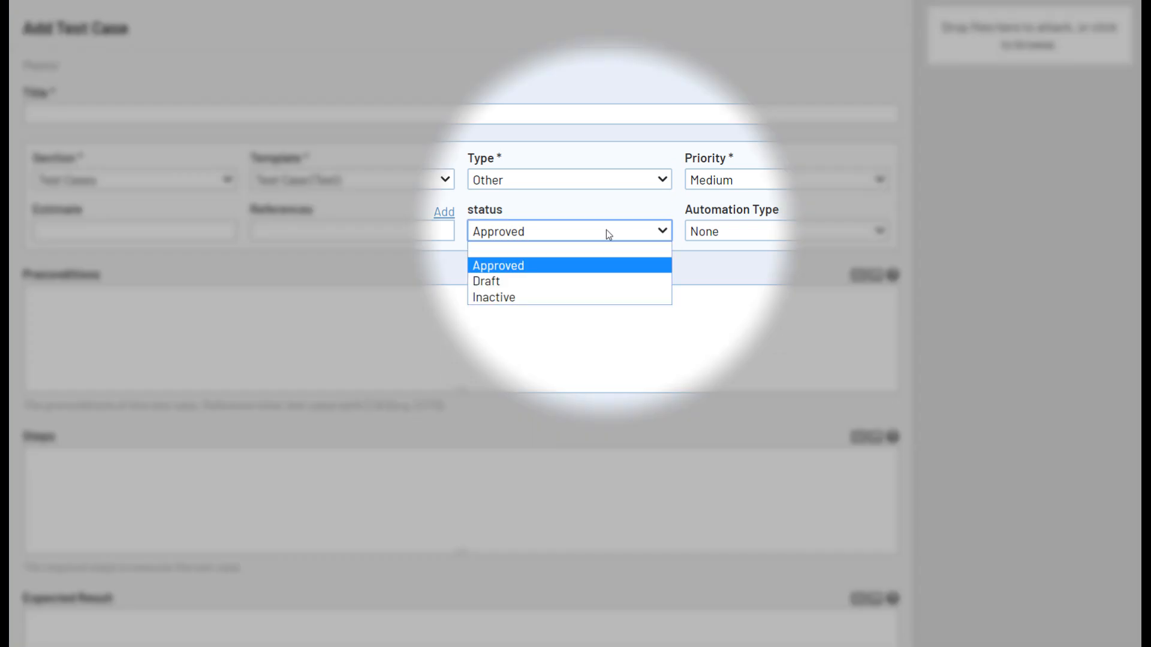
{"action": "left_click", "coordinate": [497, 265]}
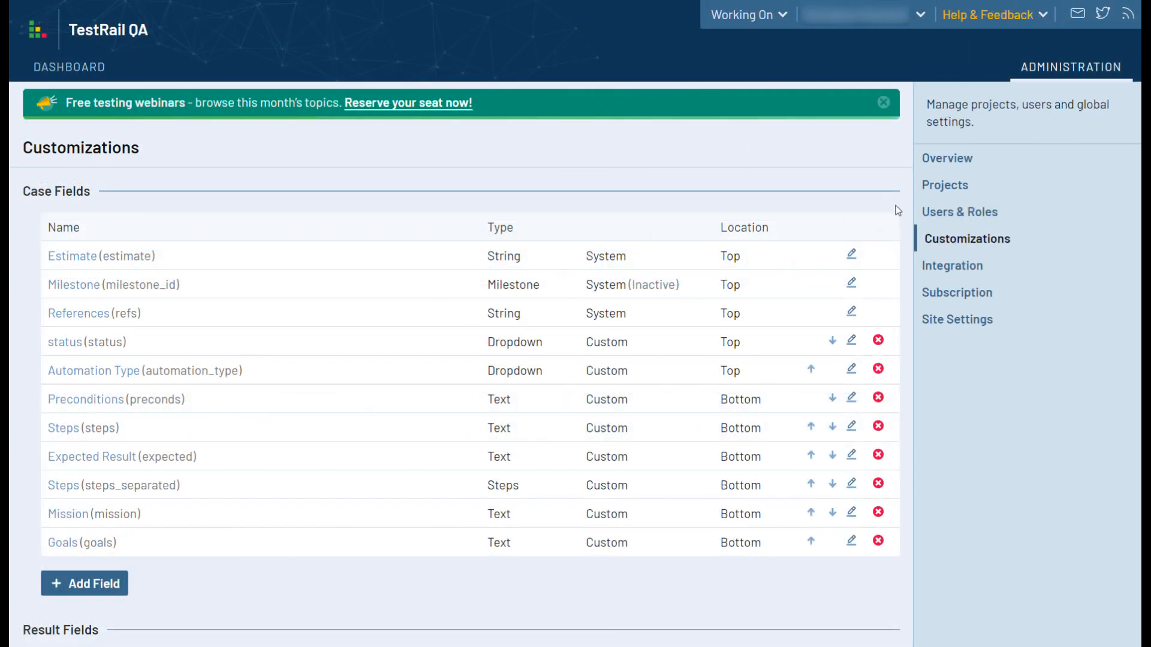
{"action": "scroll", "scroll_direction": "down", "scroll_amount": 3}
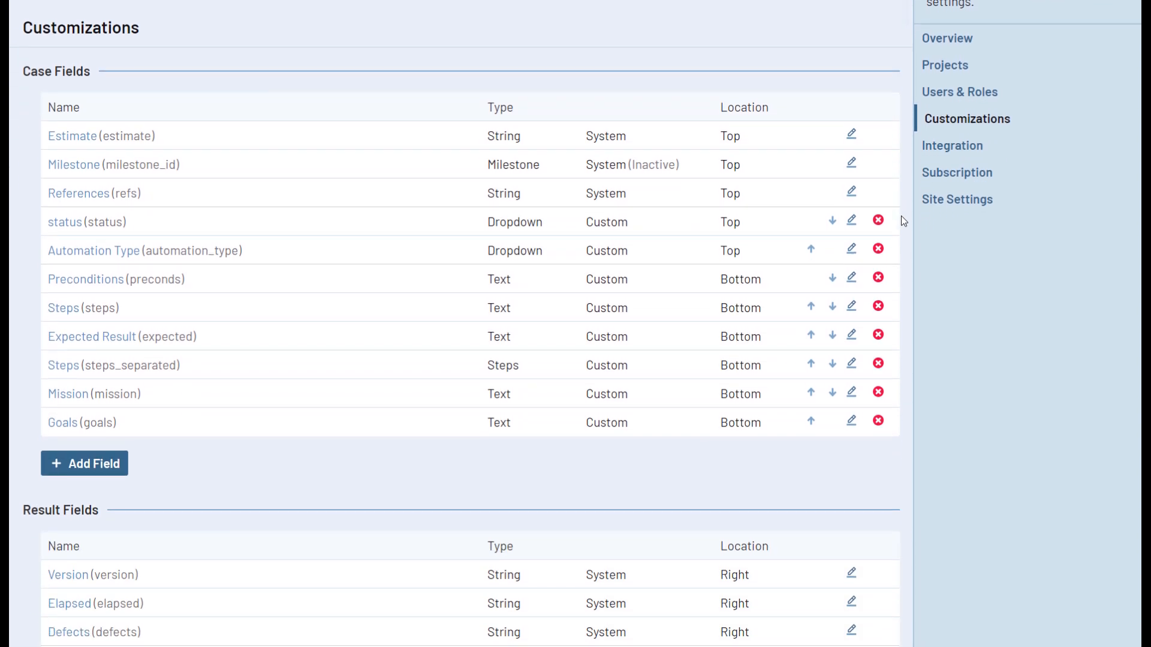
{"action": "scroll", "scroll_direction": "down", "scroll_amount": 3}
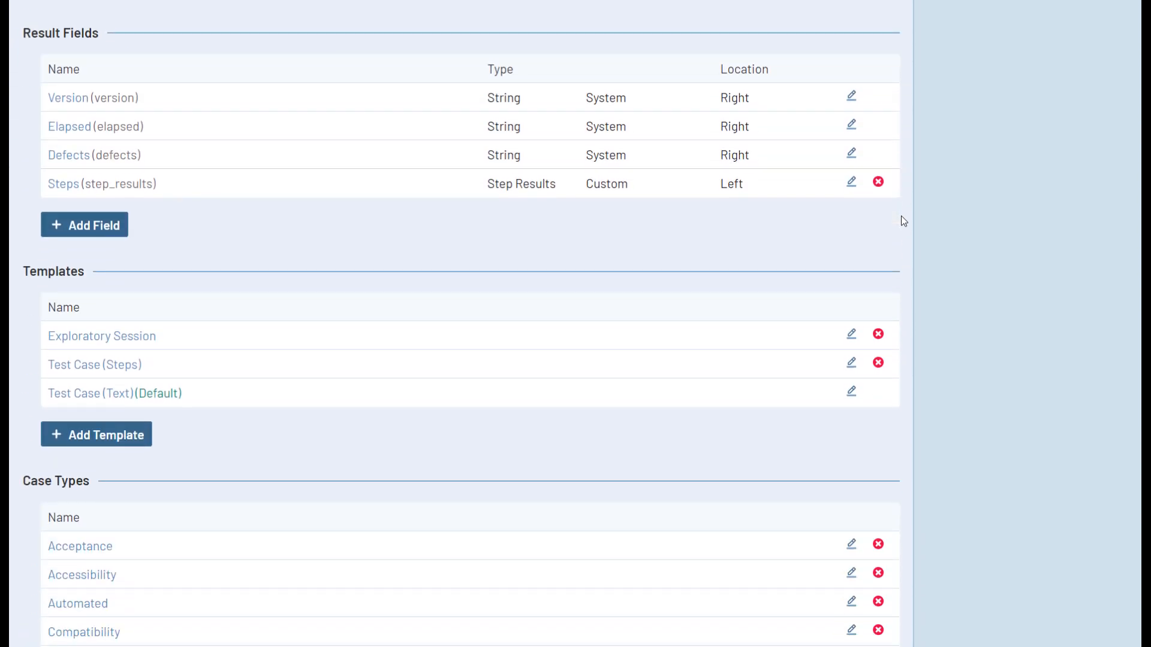
{"action": "scroll", "scroll_direction": "down", "scroll_amount": 3}
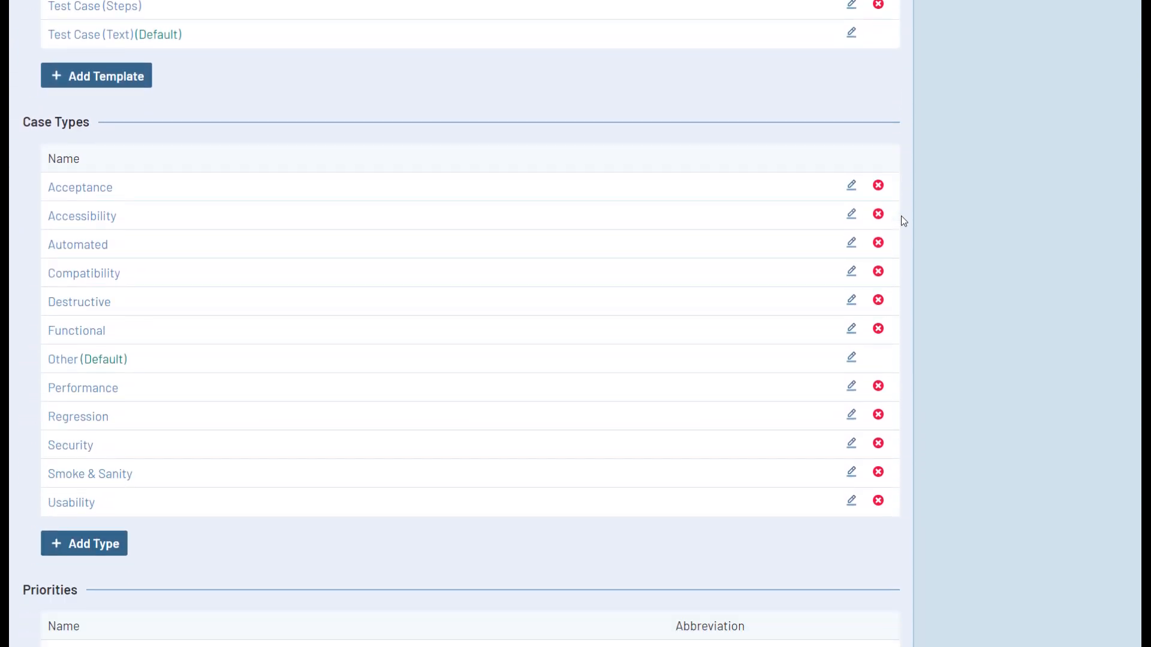
{"action": "scroll", "scroll_direction": "down", "scroll_amount": 3}
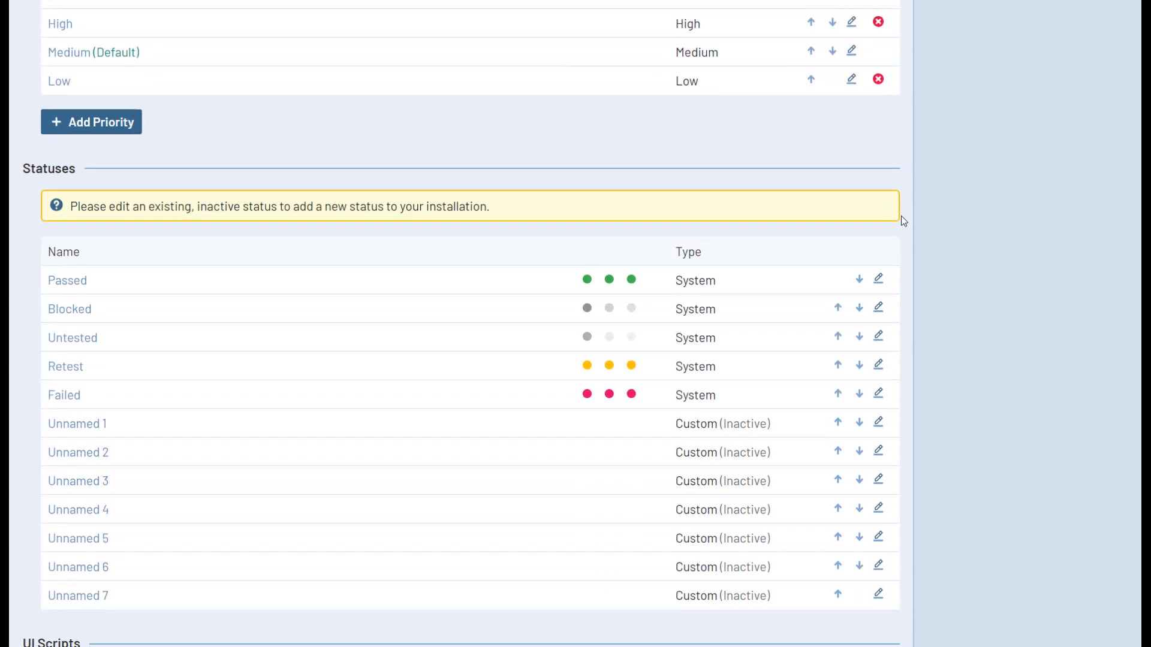
{"action": "scroll", "scroll_direction": "down", "scroll_amount": 3}
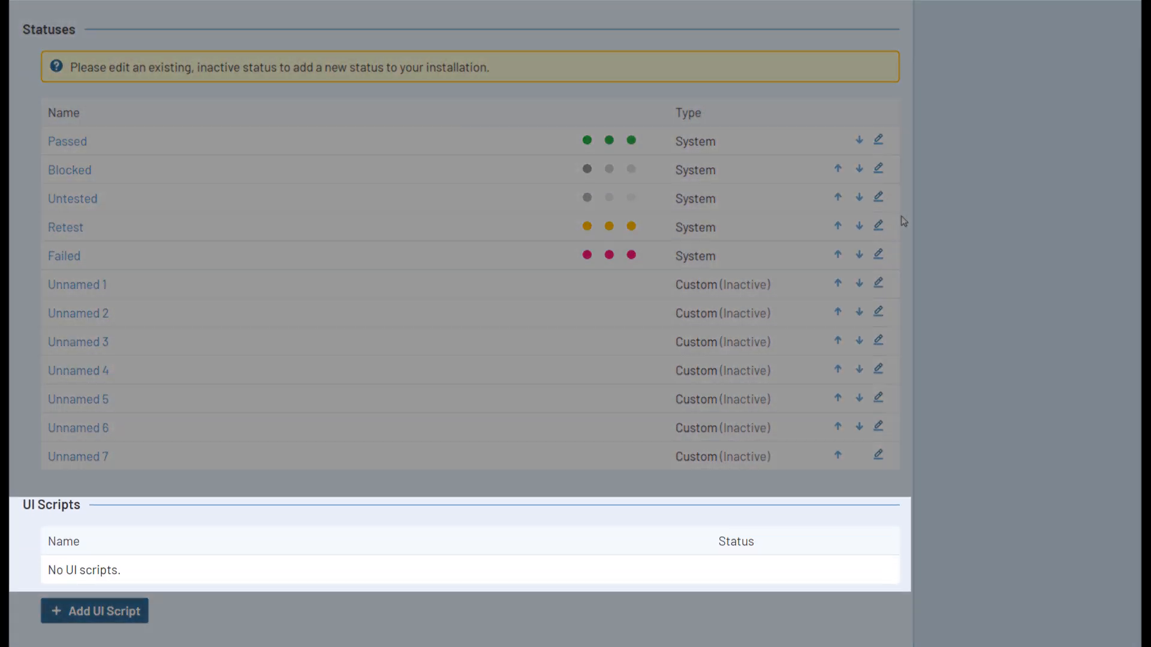